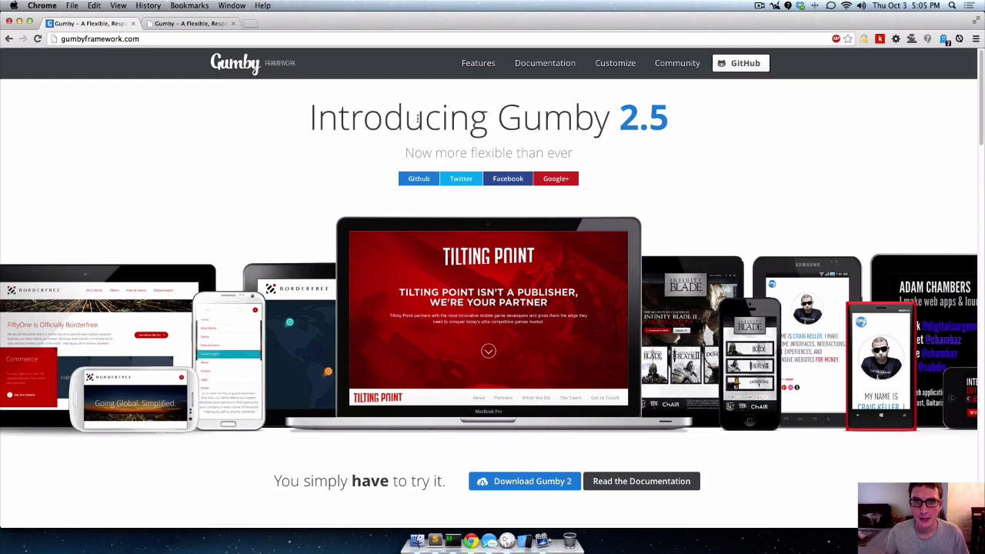
# Go to the Extensions page from the Documentation dropdown in the top nav.
pyautogui.click(545, 63)
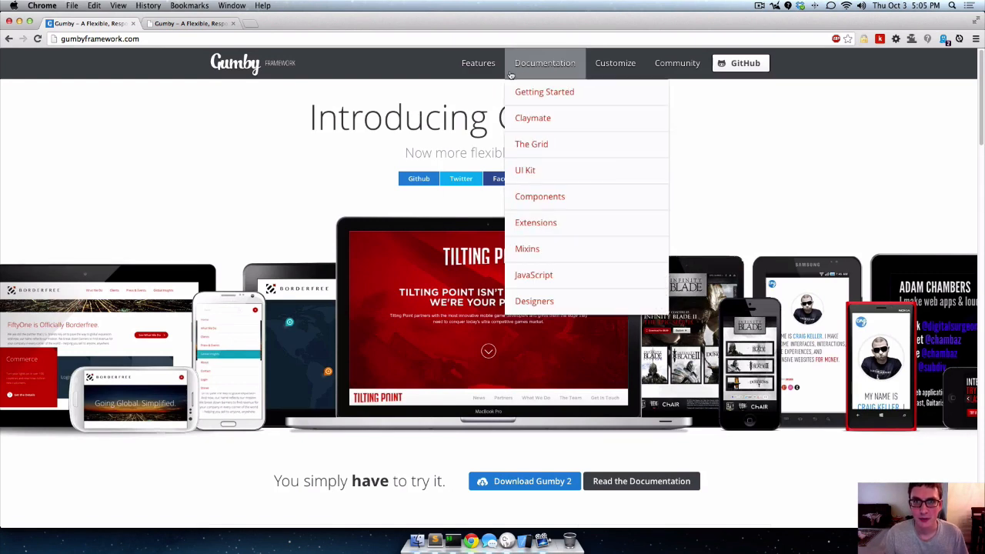
pyautogui.click(535, 222)
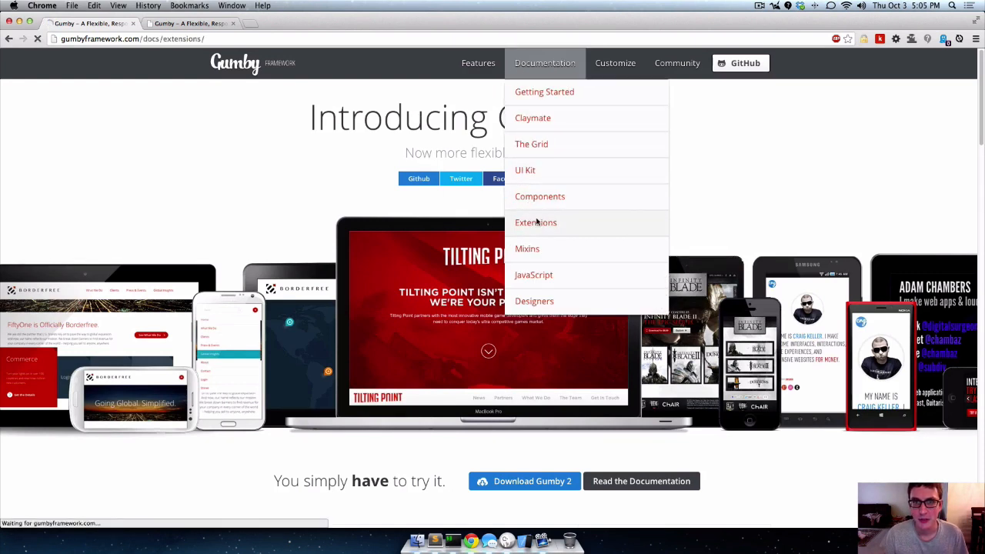
pyautogui.click(536, 222)
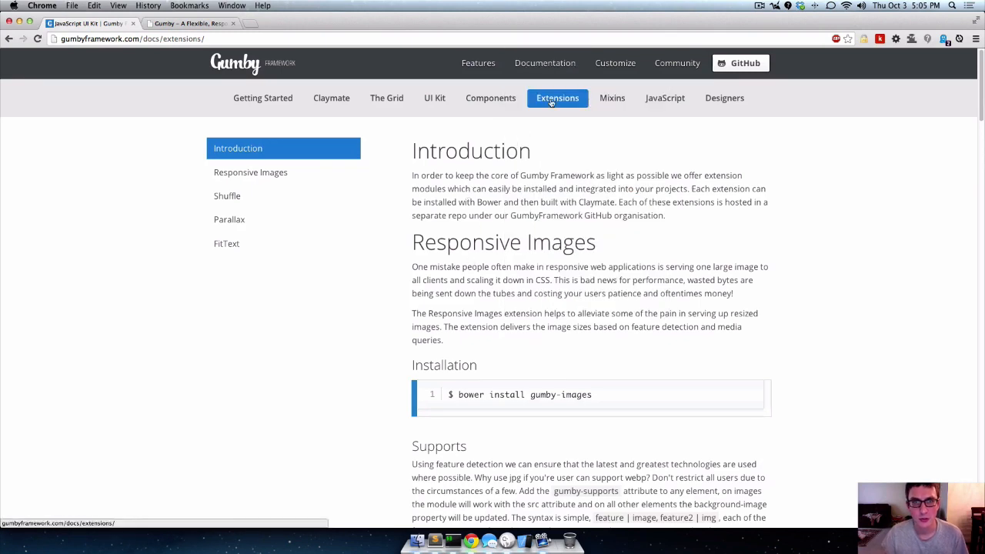
pyautogui.moveTo(386, 99)
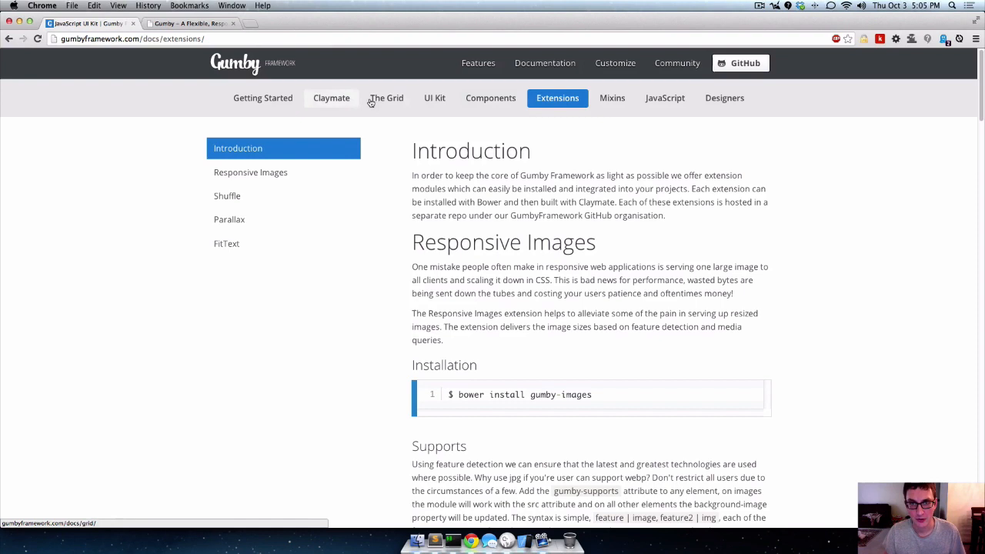
# Read down through the Extensions docs and the Responsive Images section.
pyautogui.scroll(-3)
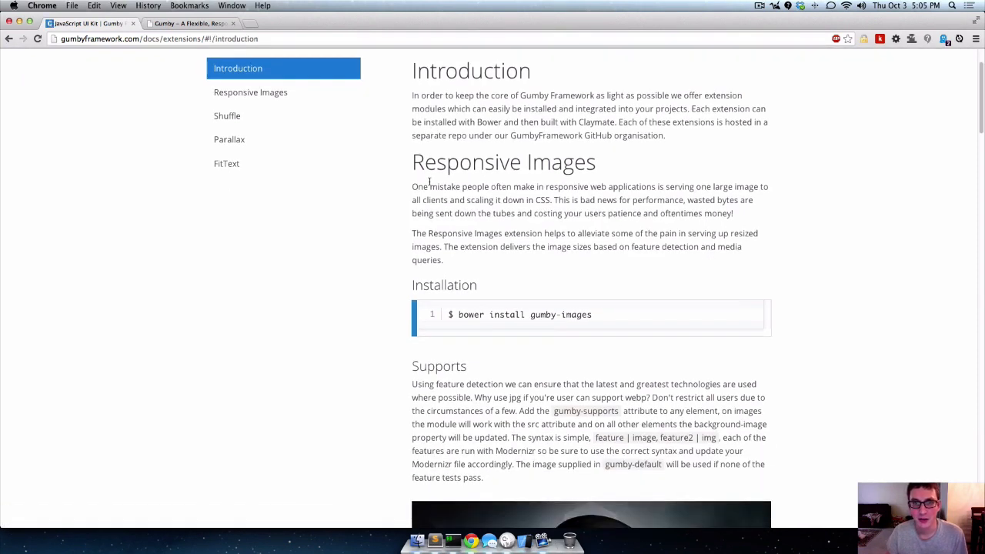
pyautogui.scroll(-3)
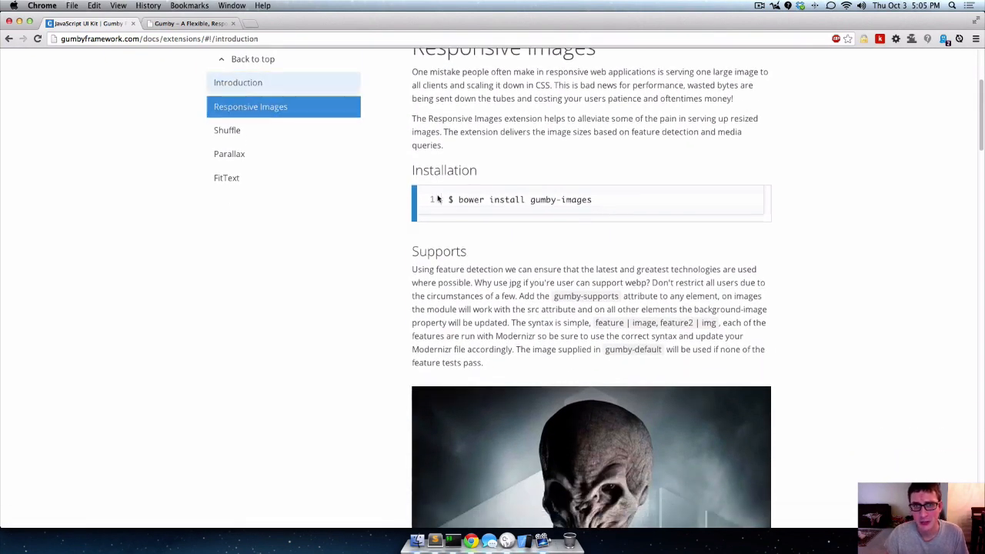
pyautogui.click(250, 106)
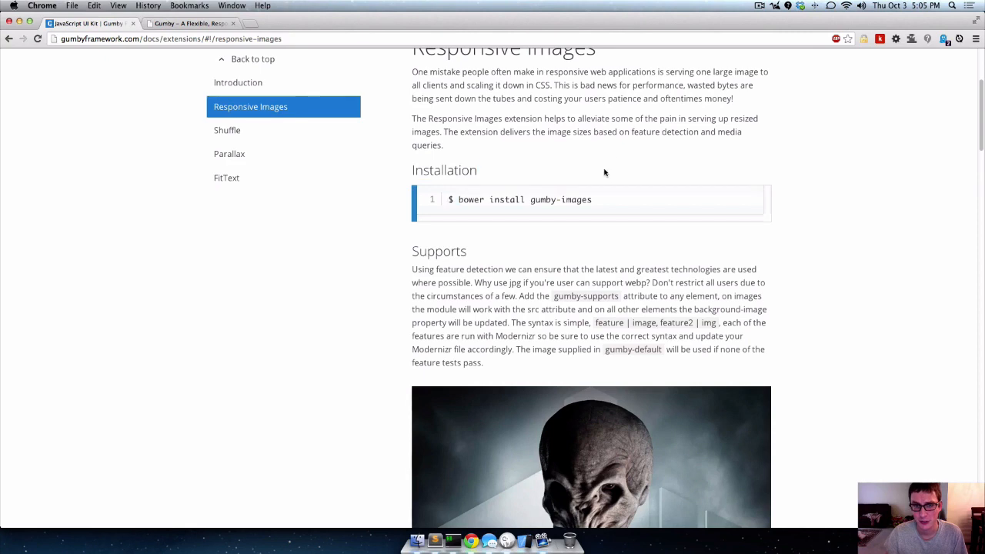
pyautogui.scroll(-3)
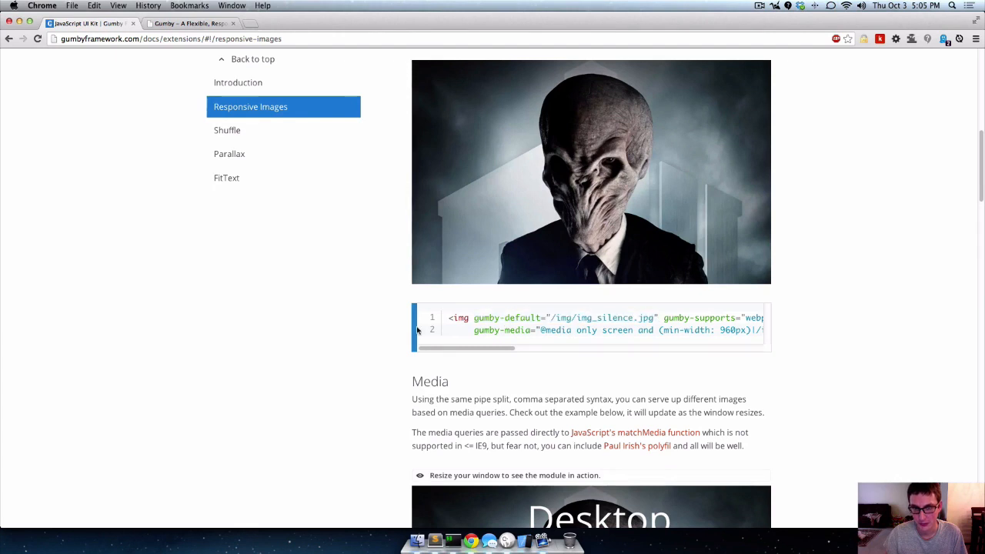
pyautogui.scroll(-3)
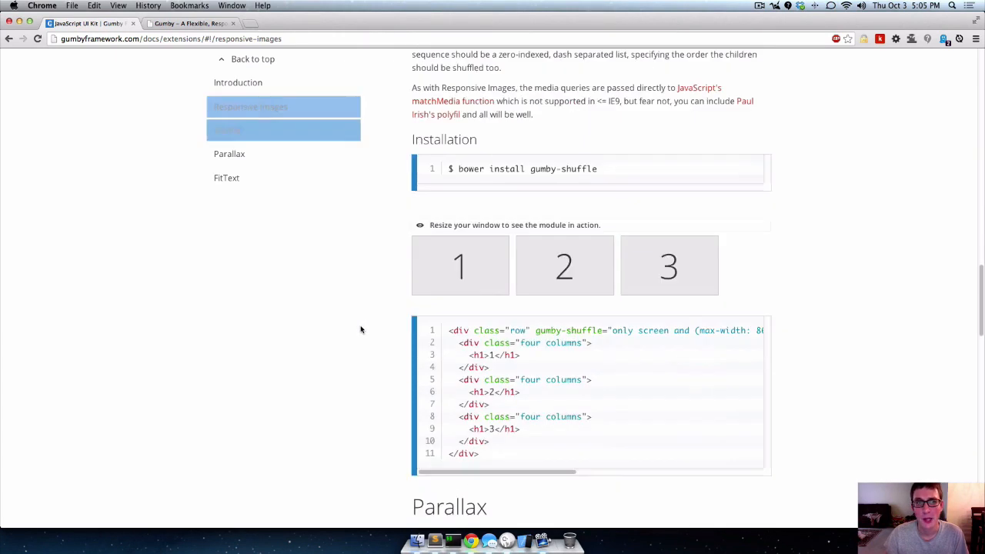
# Jump to the Parallax section and select its bower install command for gumby-parallax.
pyautogui.click(230, 154)
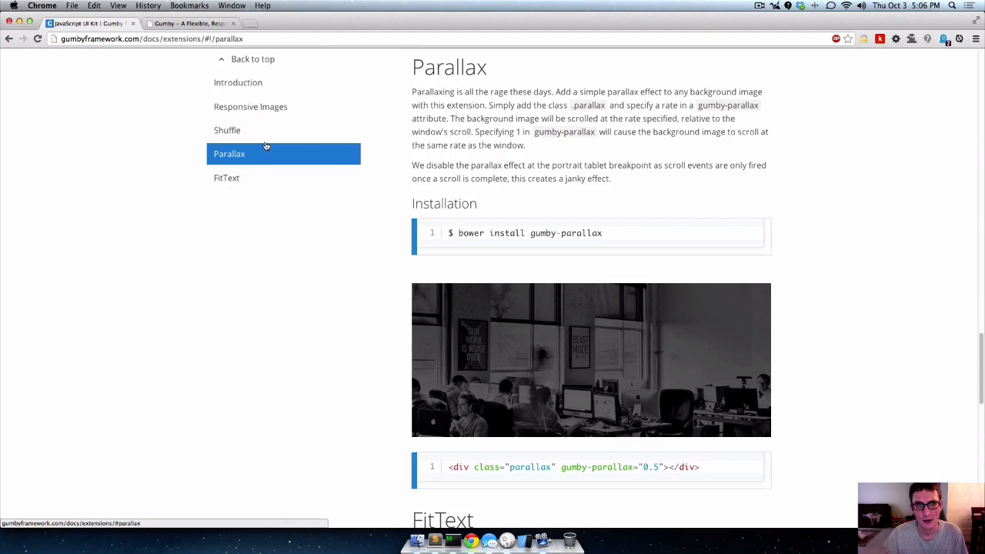
pyautogui.tripleClick(526, 232)
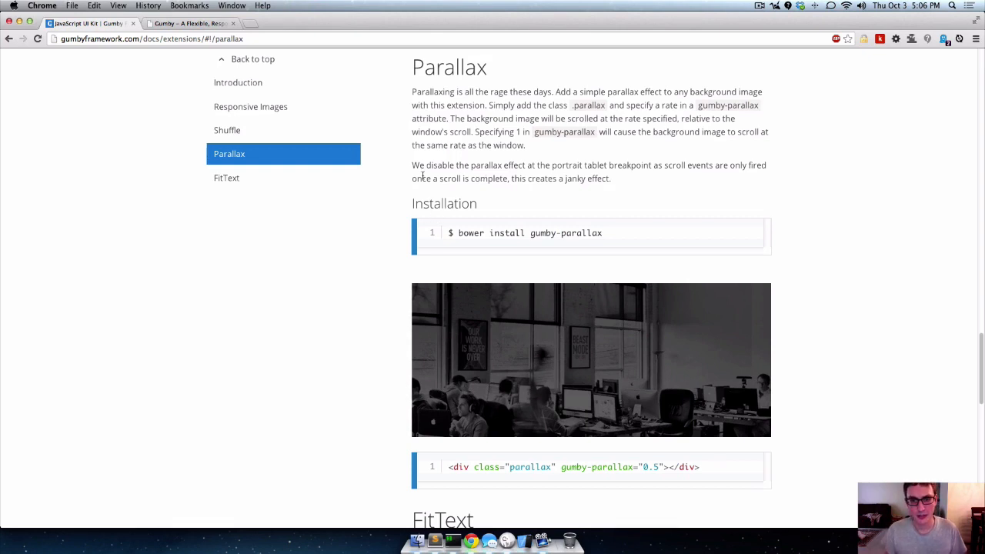
pyautogui.scroll(-3)
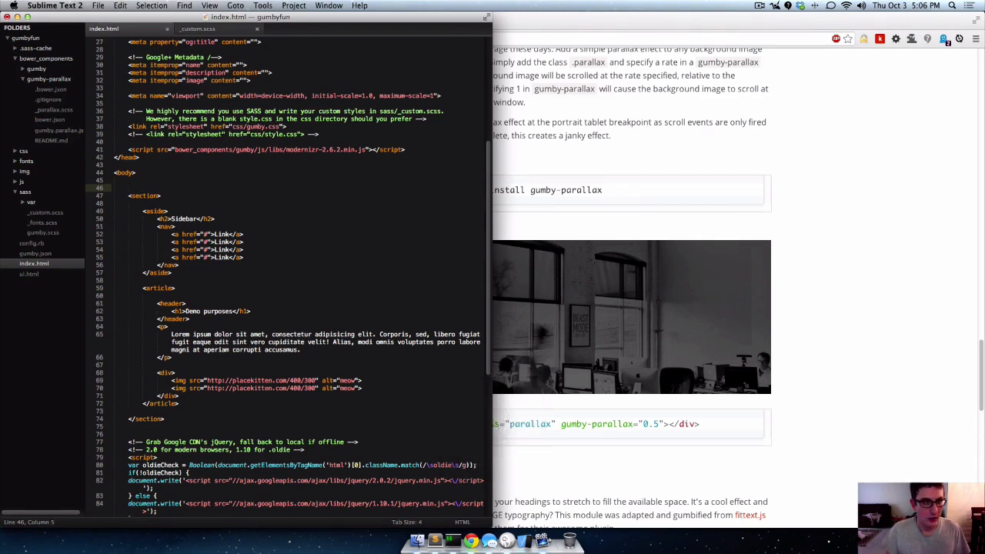
# Add <div class="parallax" gumby-parallax="0.5"></div> inside body in index.html and save.
pyautogui.click(139, 180)
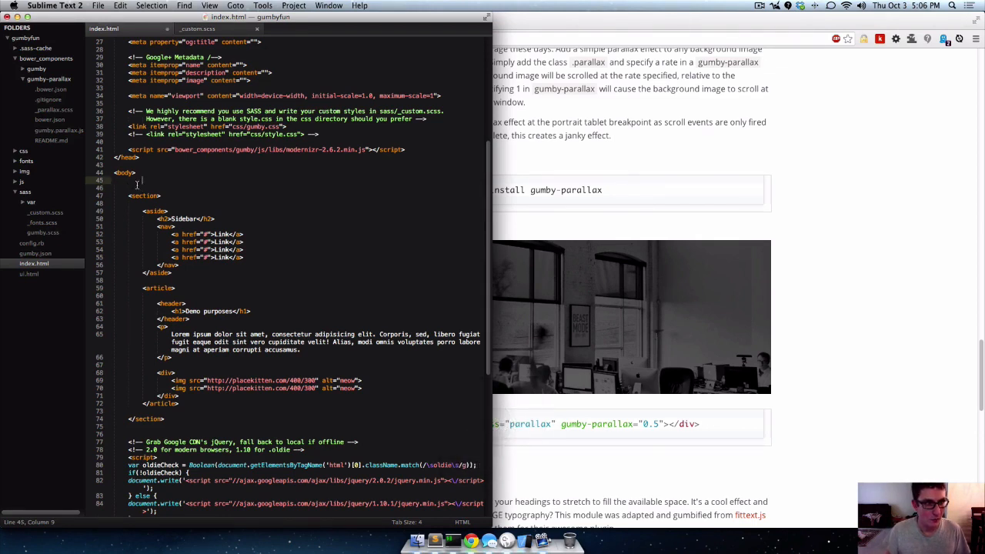
pyautogui.write('<div class="parallax" gumby-parallax="0.5"></div>')
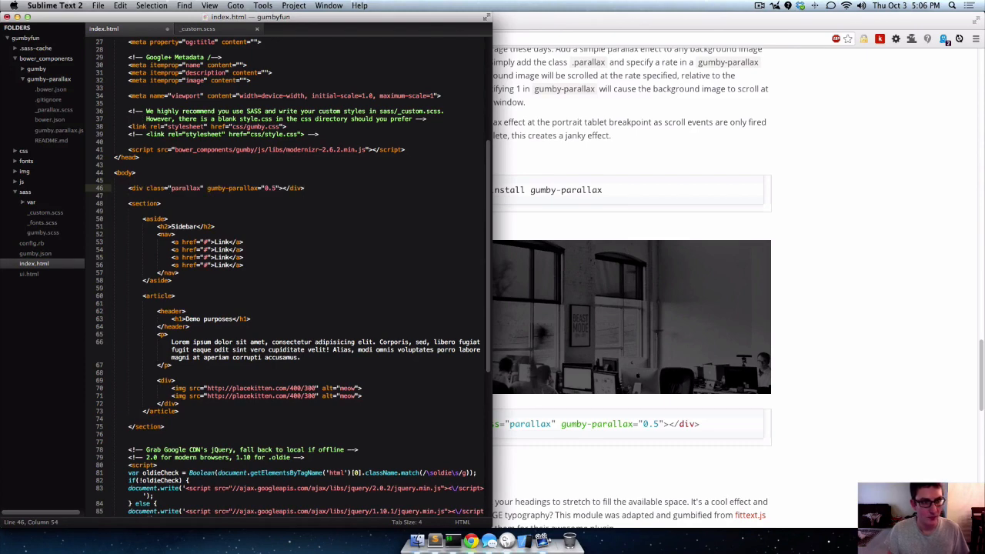
pyautogui.press('cmd+s')
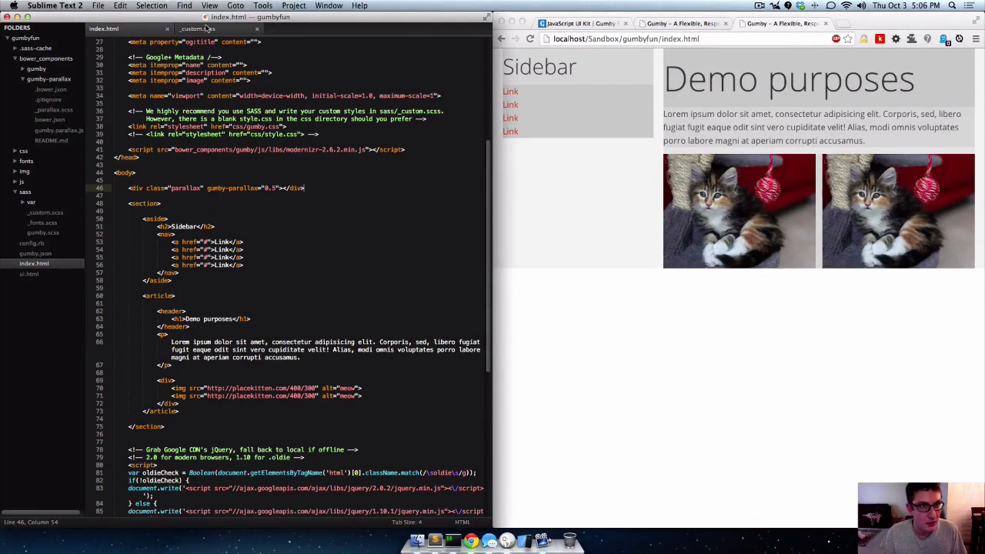
# Switch to _custom.scss and expand the gumby-parallax bower component folder.
pyautogui.click(224, 27)
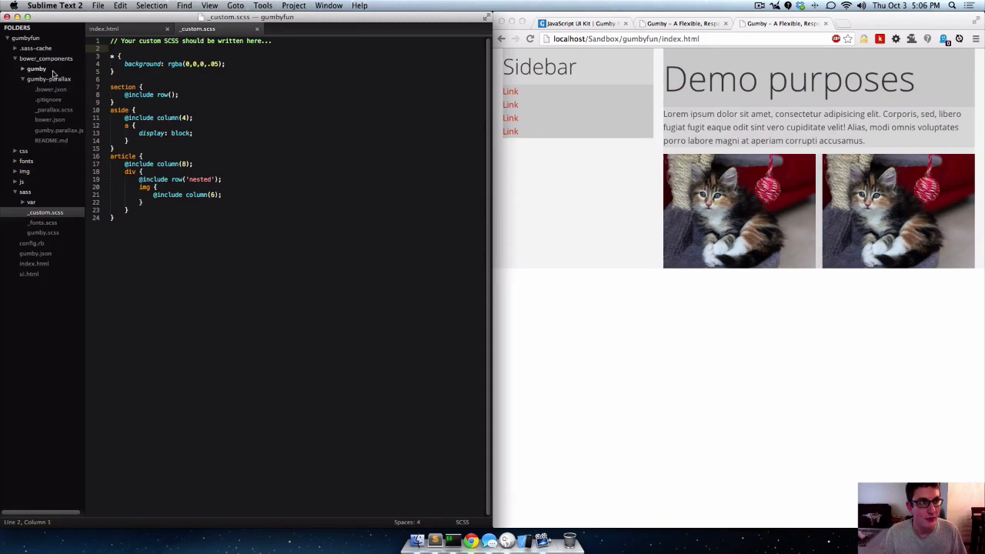
pyautogui.click(54, 108)
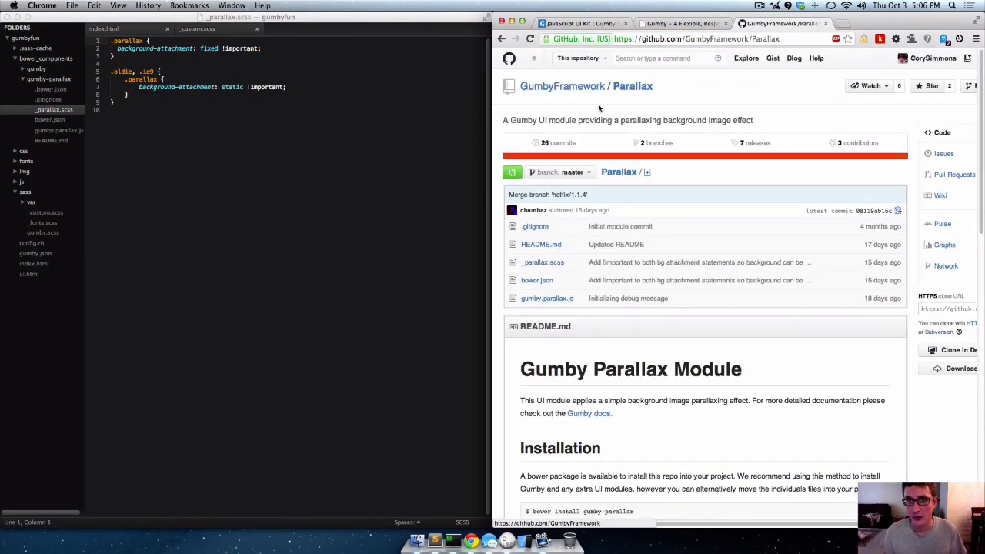
# Read the Parallax repo README to its Sass usage and open _parallax.scss.
pyautogui.scroll(-3)
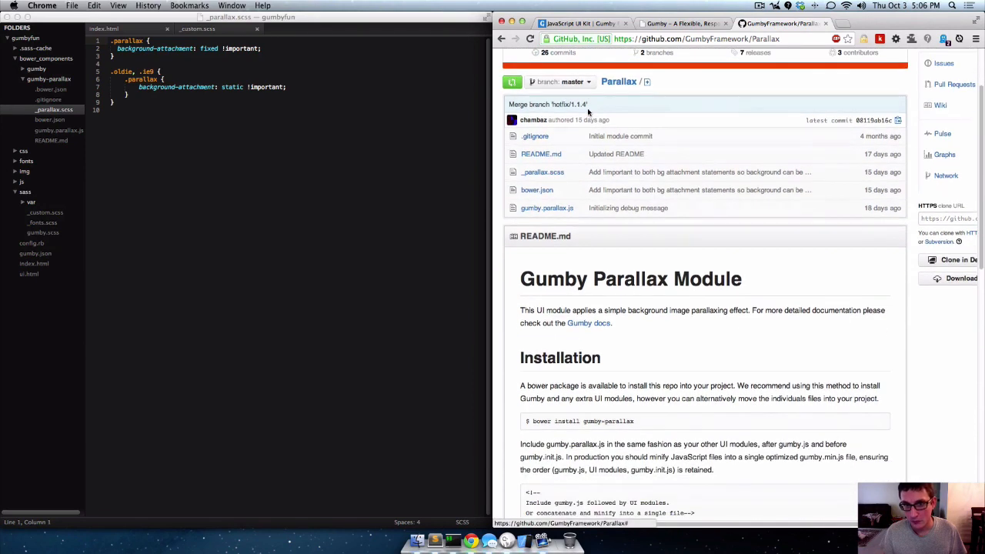
pyautogui.scroll(-3)
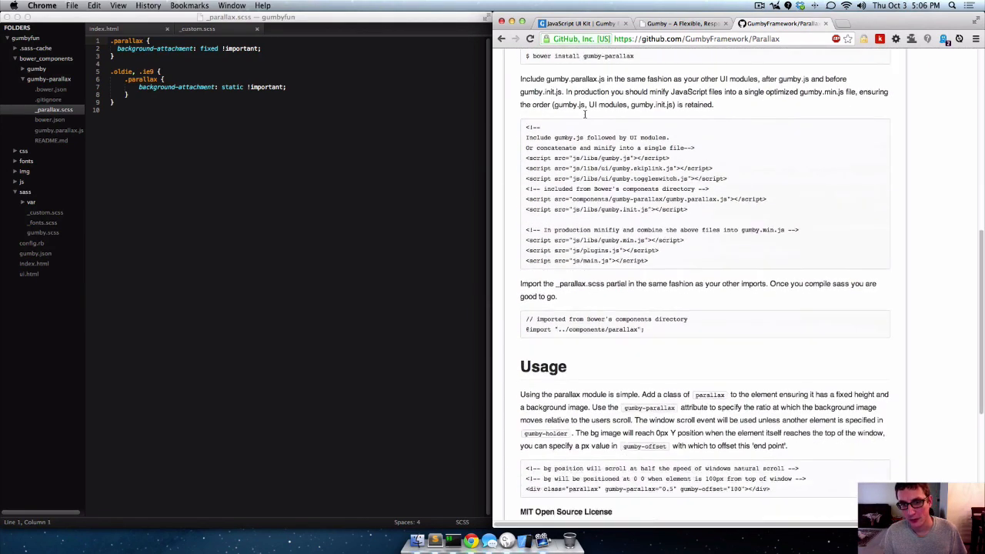
pyautogui.scroll(-3)
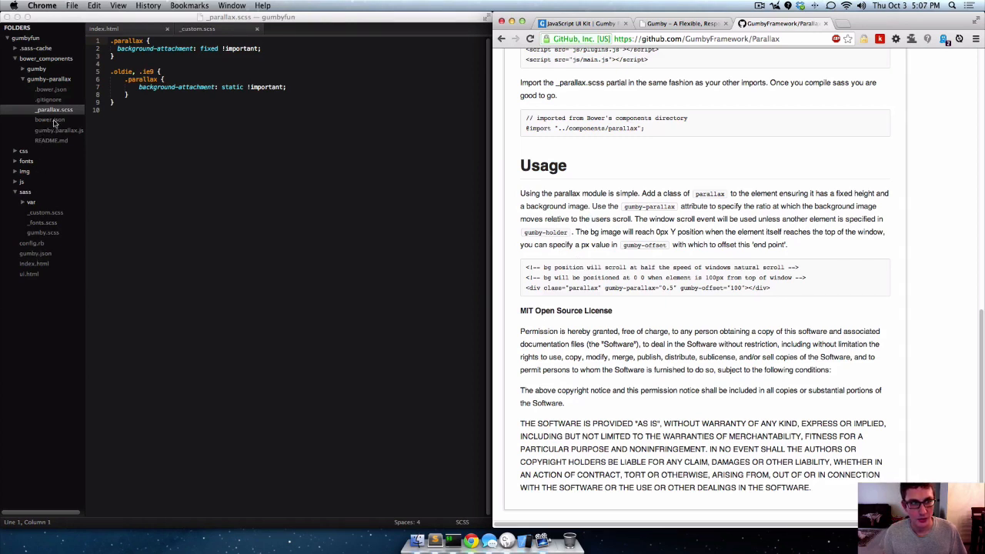
pyautogui.click(58, 129)
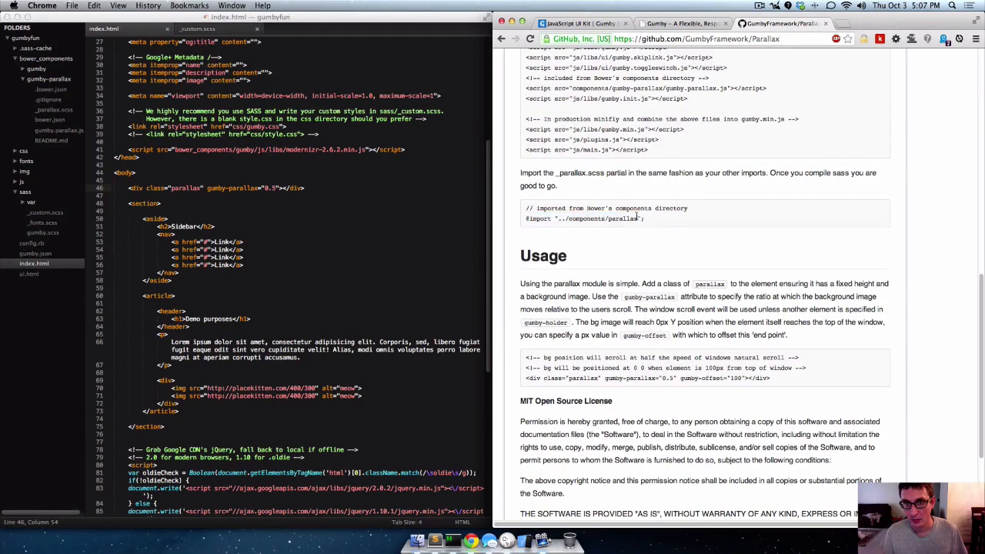
pyautogui.doubleClick(589, 218)
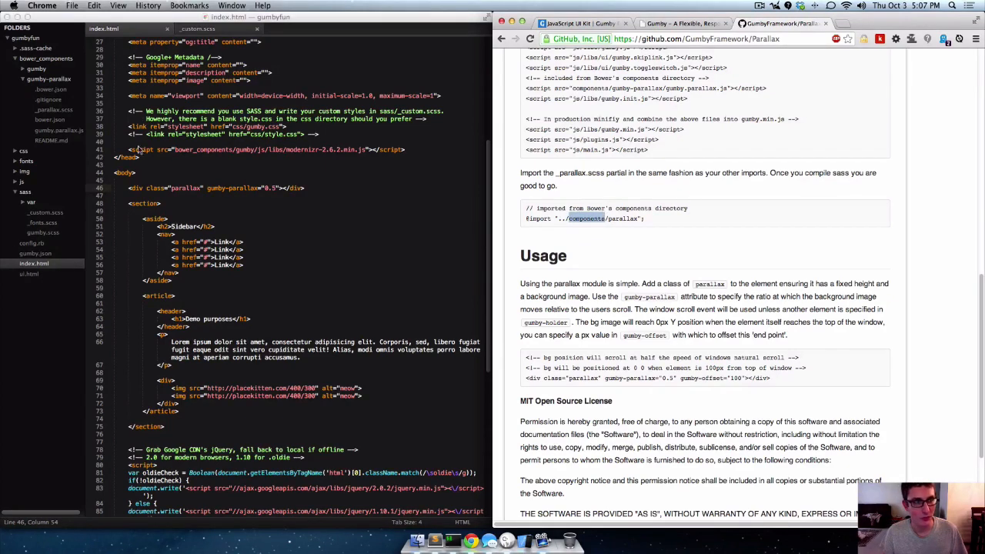
pyautogui.click(197, 28)
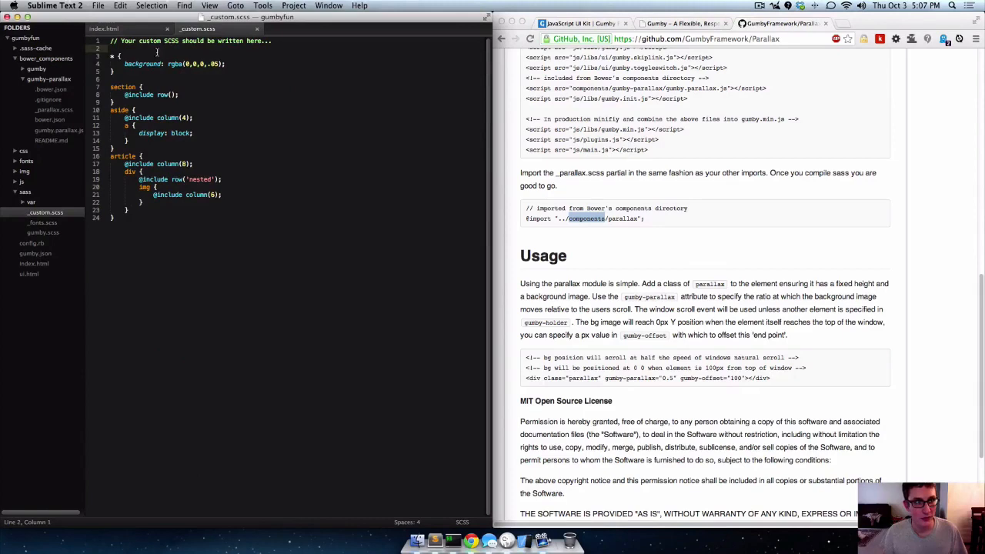
pyautogui.write("@import '")
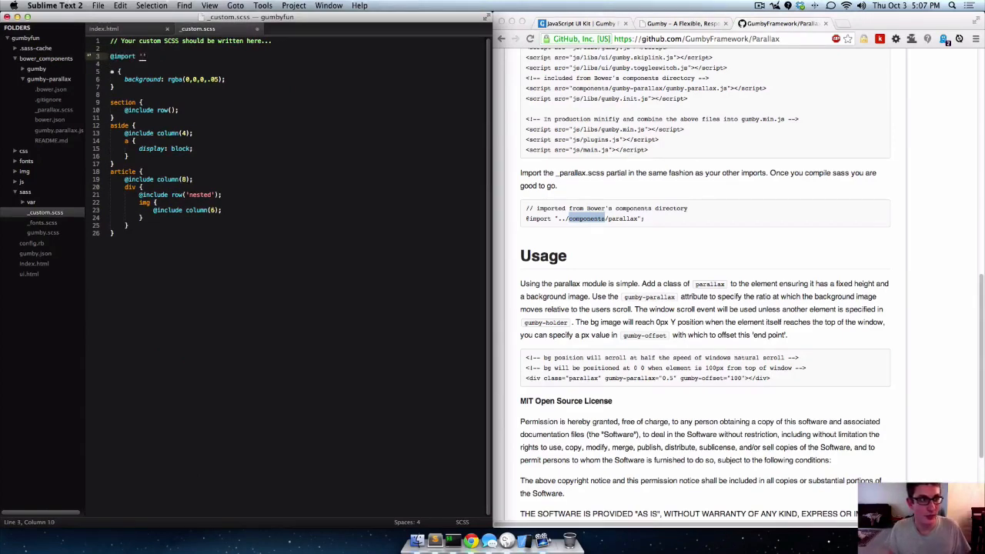
pyautogui.click(15, 191)
pyautogui.write('../bower_components/gumb')
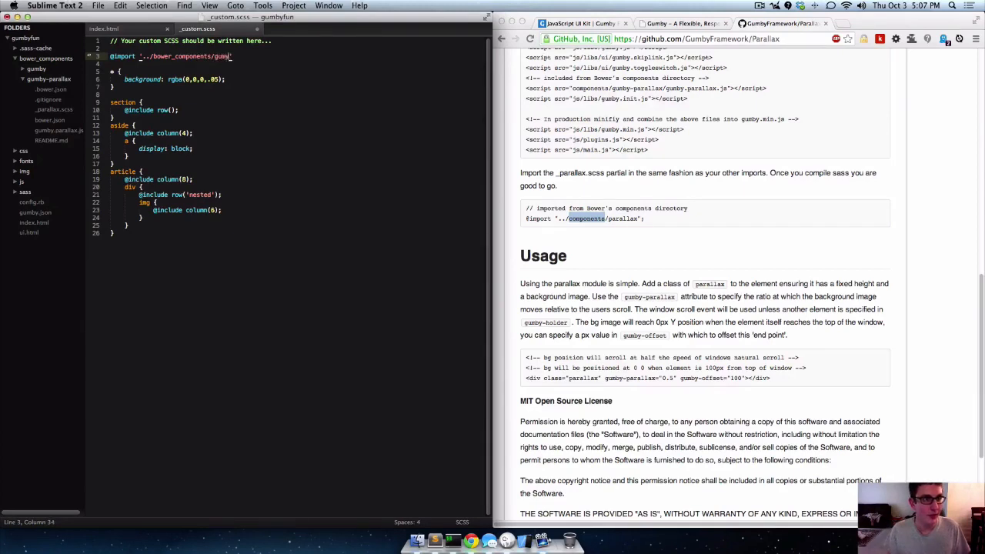
pyautogui.write('y-parallax')
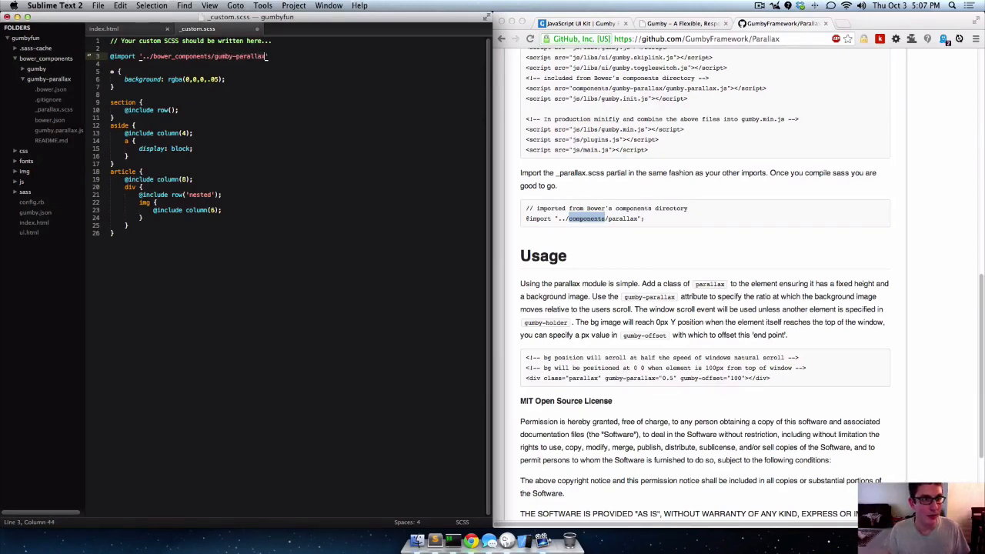
pyautogui.write('/')
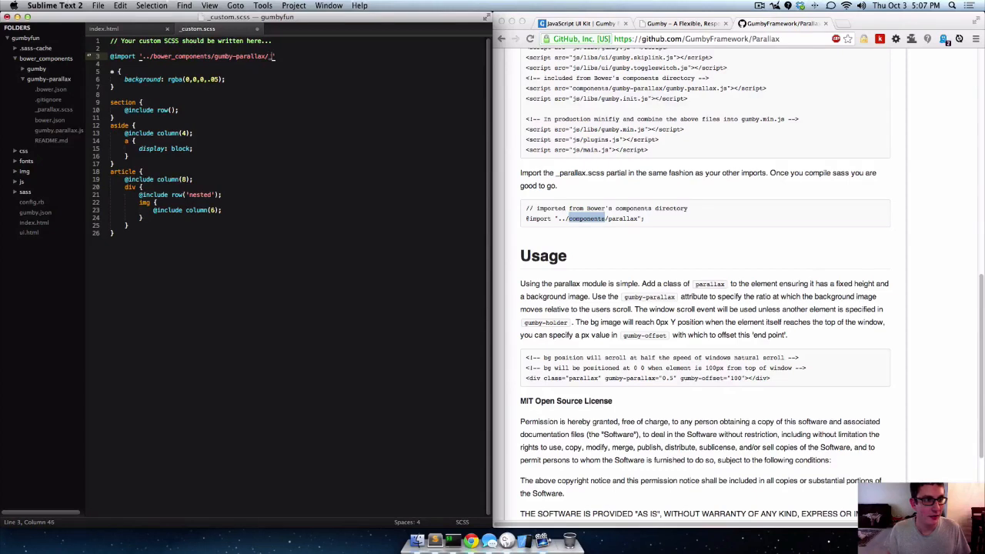
pyautogui.write('parallax.scss')
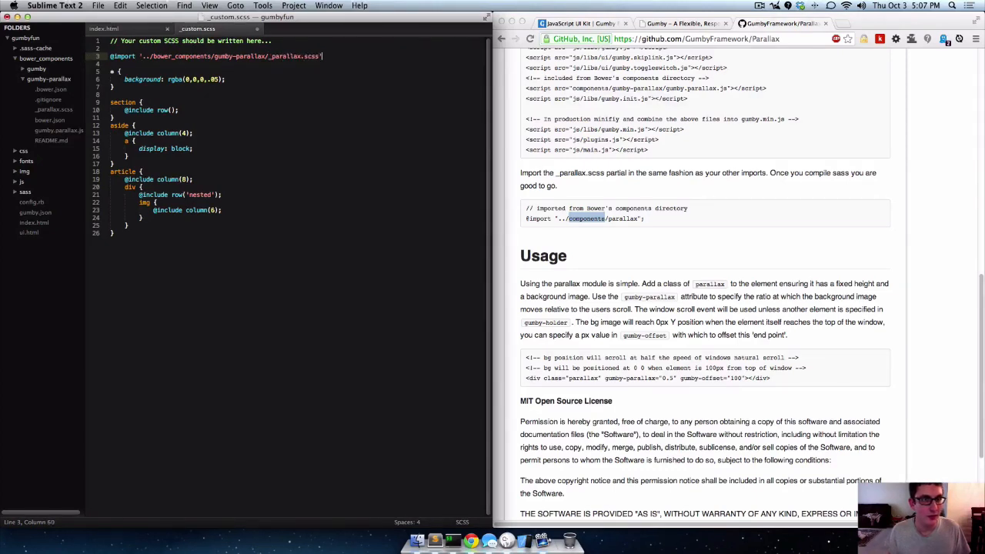
# Save the custom stylesheet and switch to the local demo page.
pyautogui.press('cmd+s')
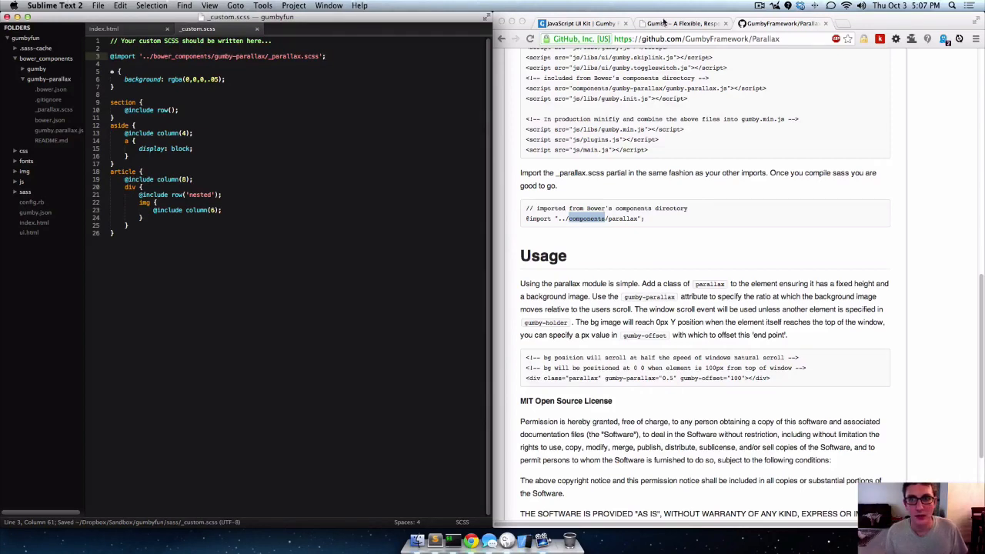
pyautogui.click(680, 24)
pyautogui.write('.')
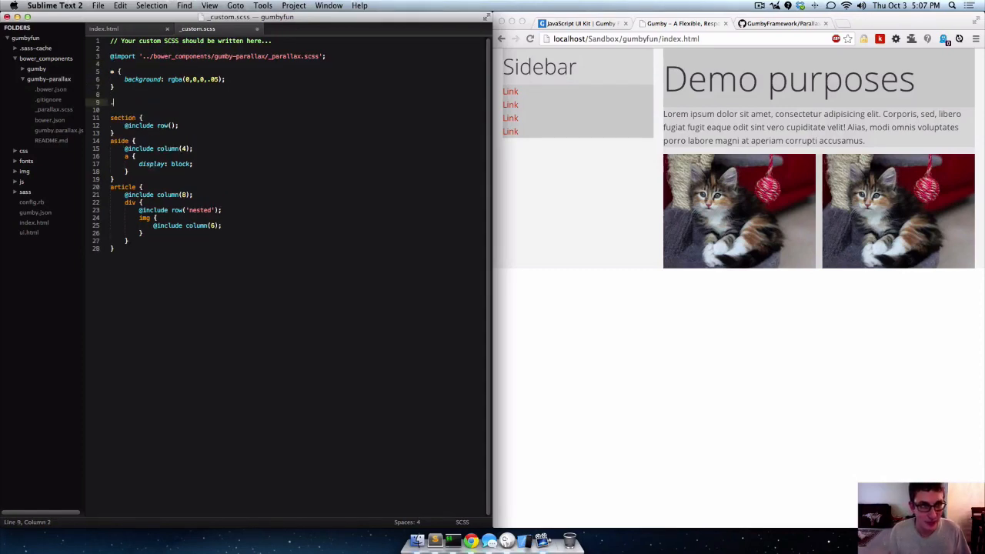
pyautogui.click(104, 28)
pyautogui.write('para')
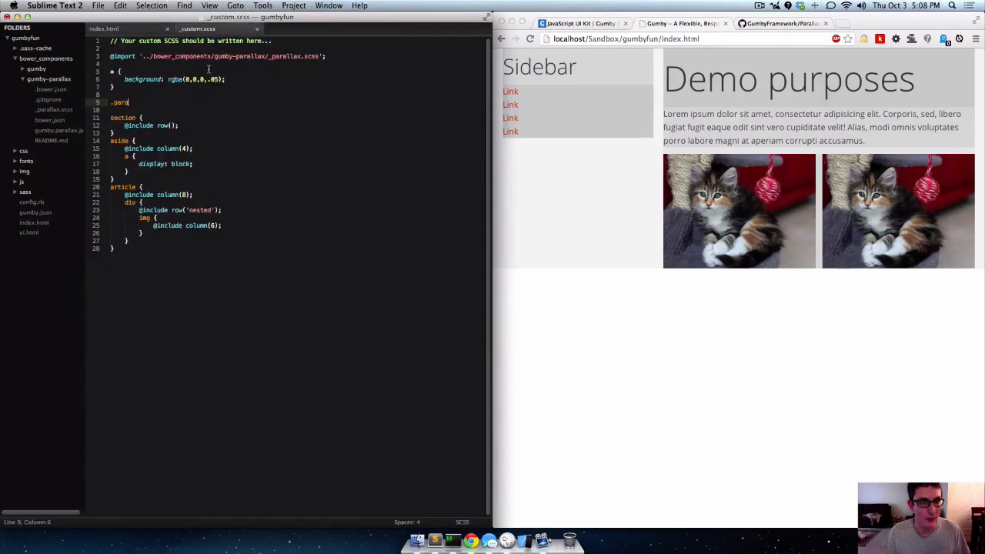
pyautogui.write('llax {')
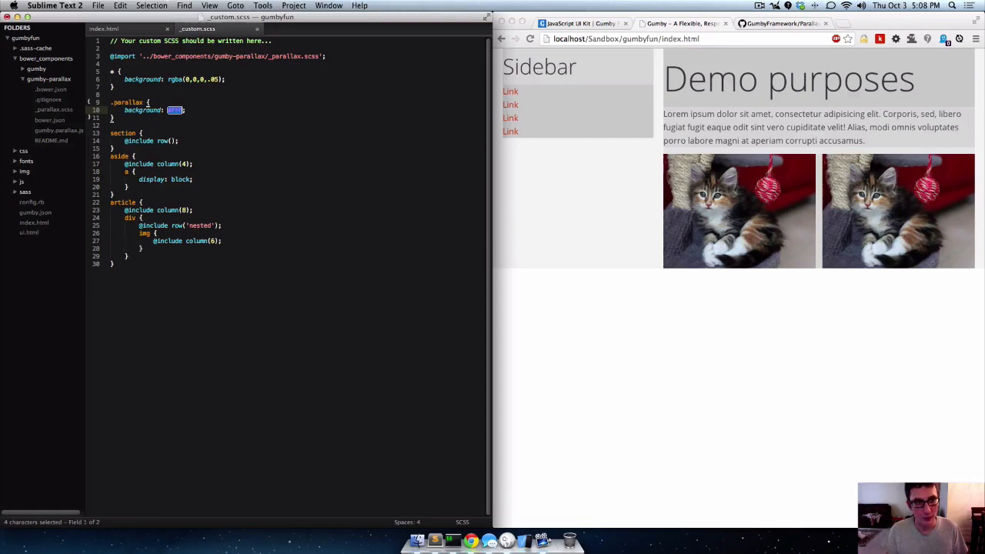
pyautogui.write('url()')
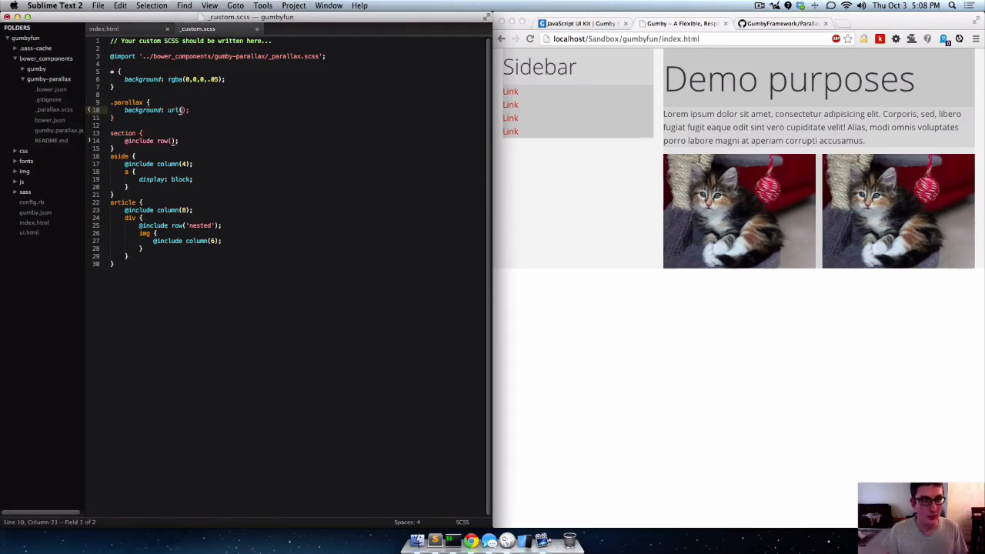
pyautogui.write('http://')
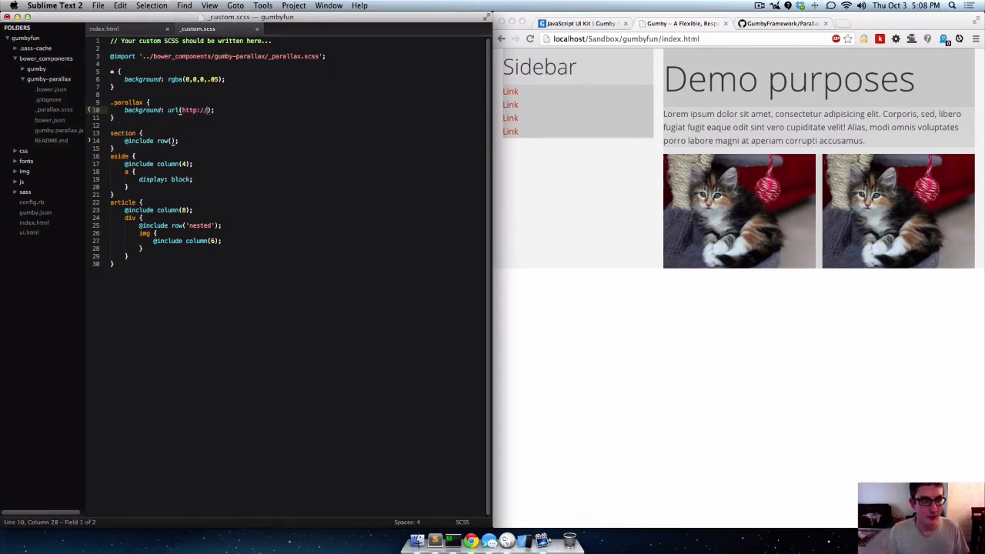
pyautogui.write('placekitten')
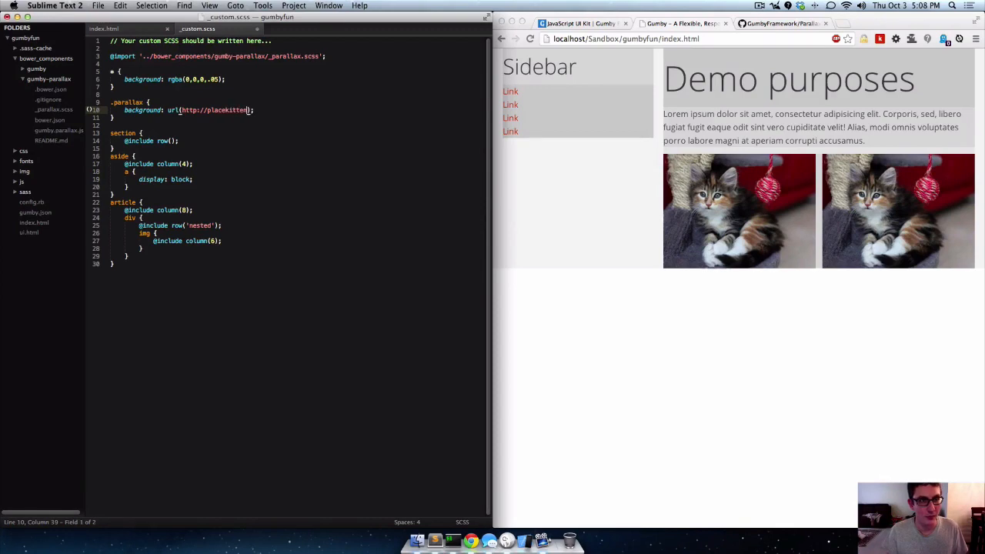
pyautogui.write('.com/')
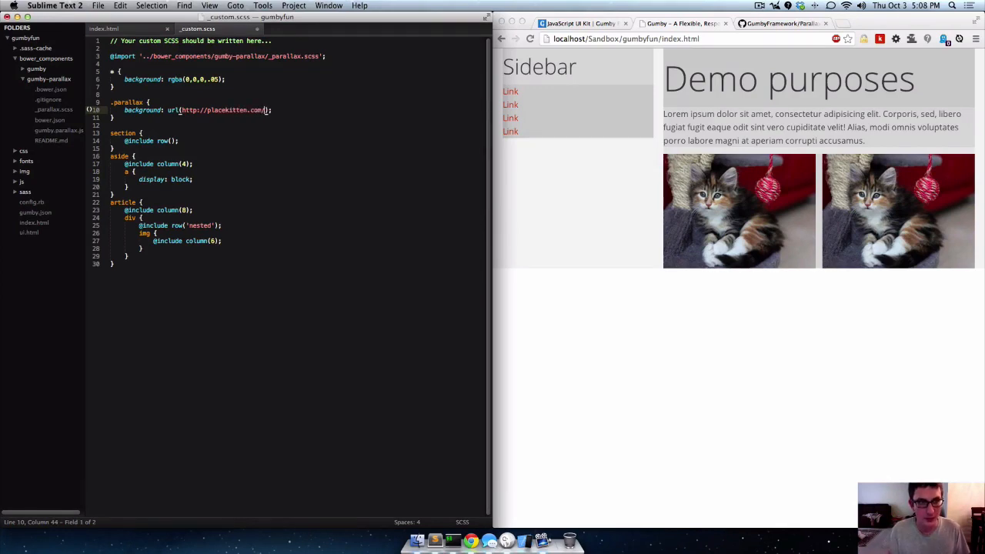
pyautogui.write('2000/1000')
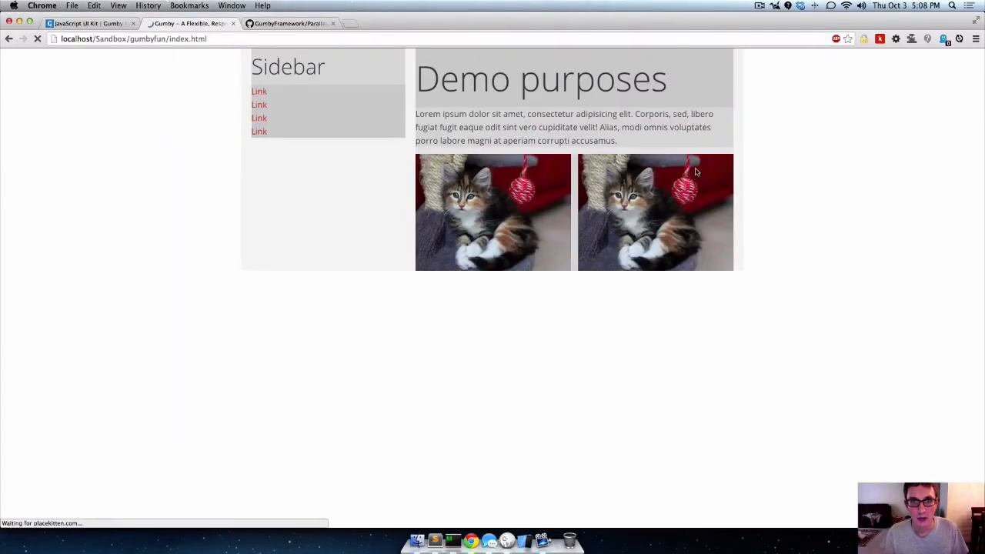
pyautogui.moveTo(559, 98)
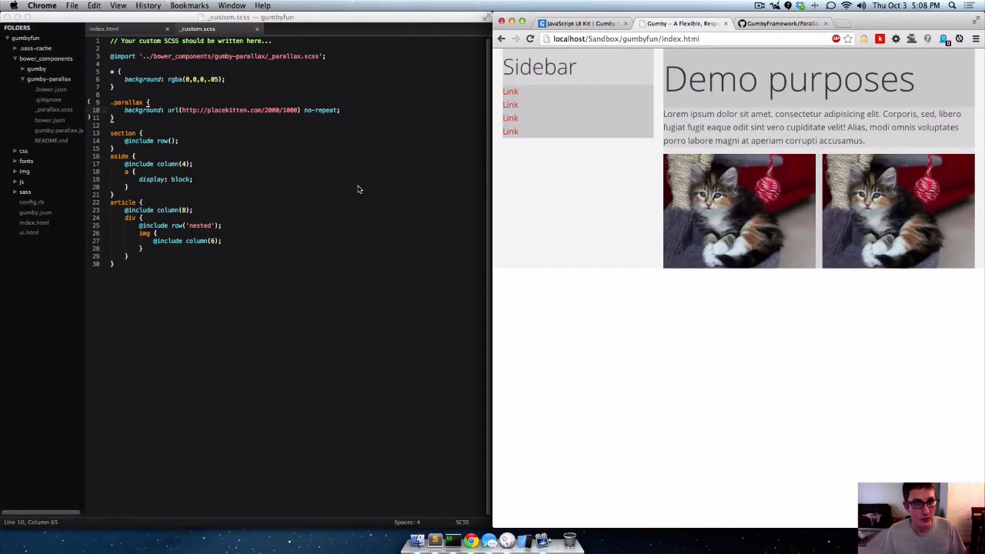
pyautogui.write('height: 100%;')
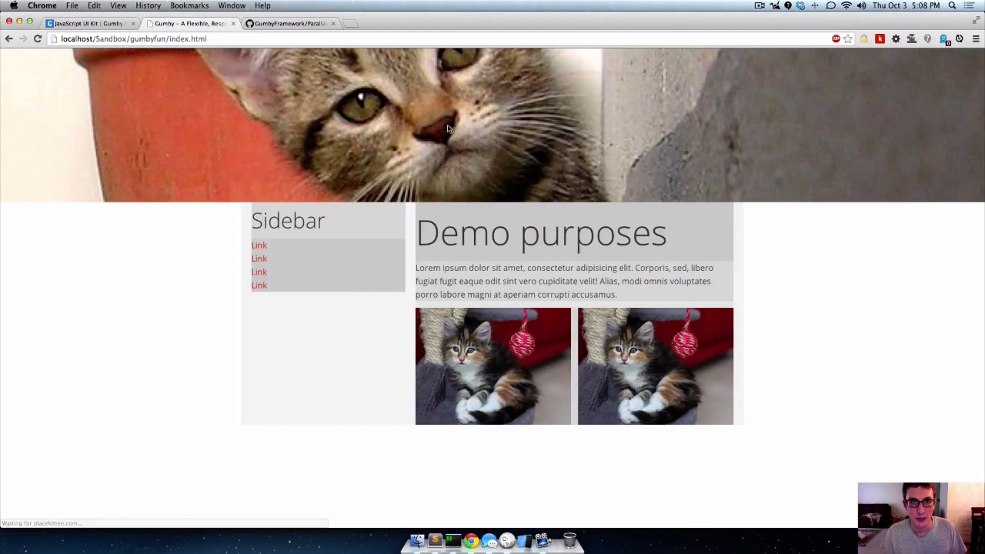
pyautogui.moveTo(579, 114)
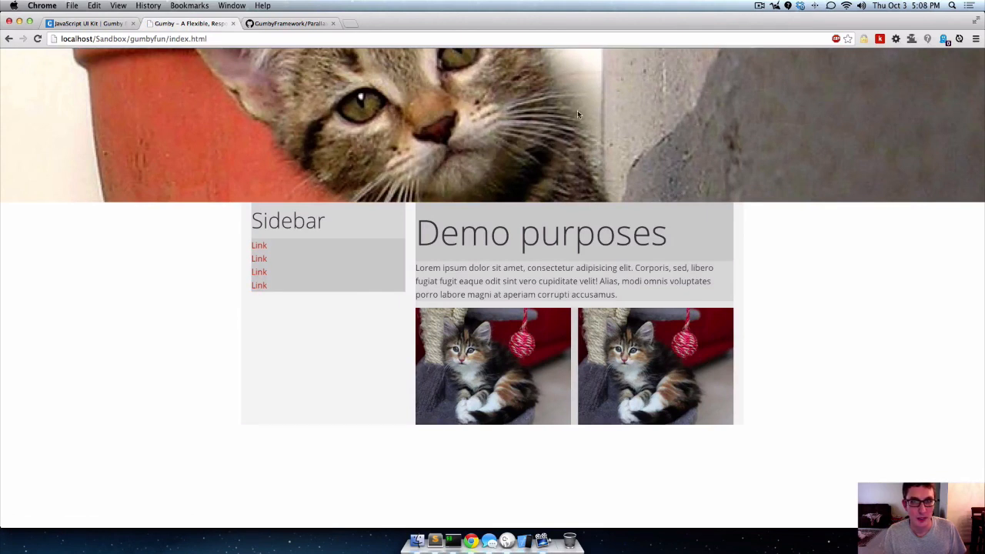
pyautogui.moveTo(649, 113)
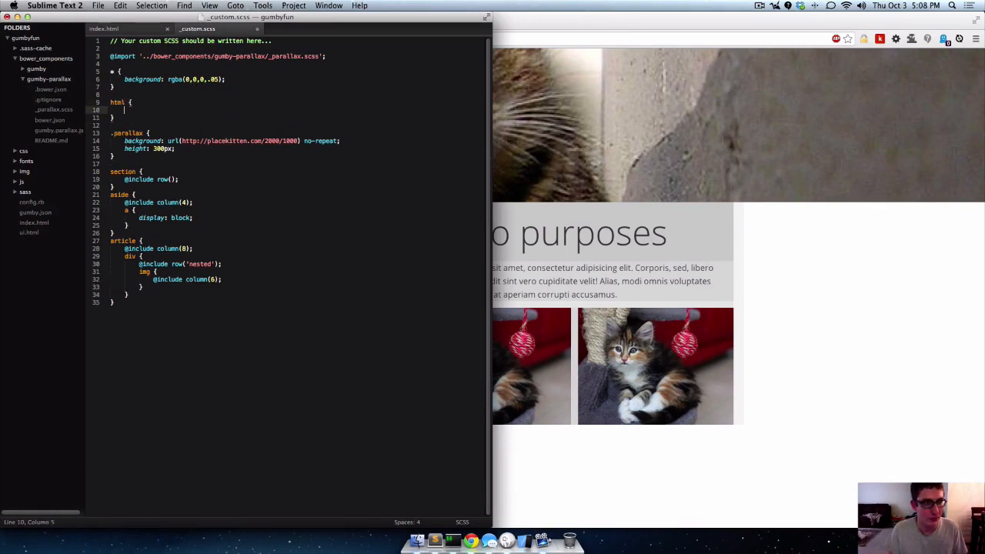
# Give html a 2000px height and scroll the demo page past the kitten banner to test it.
pyautogui.write('height: 200px;')
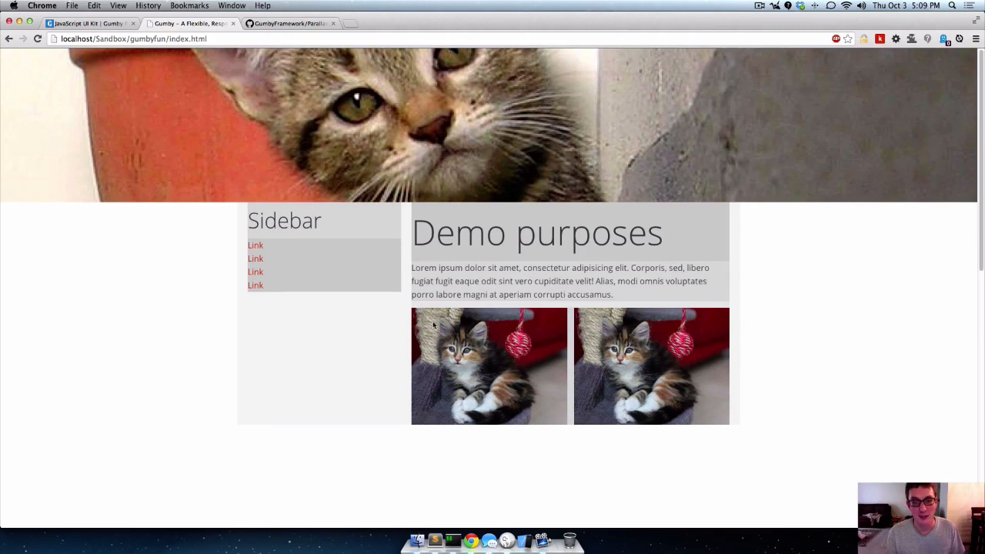
pyautogui.moveTo(434, 542)
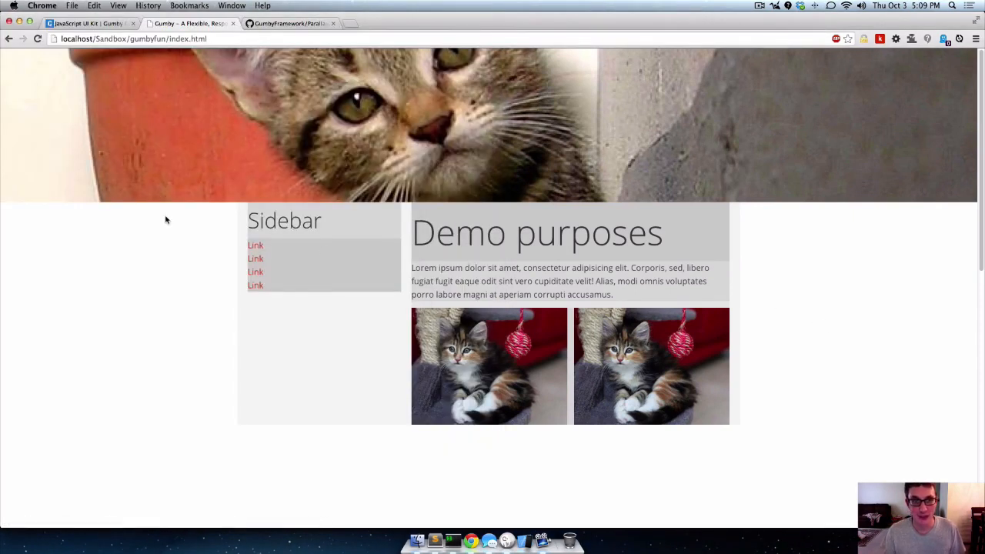
pyautogui.moveTo(108, 255)
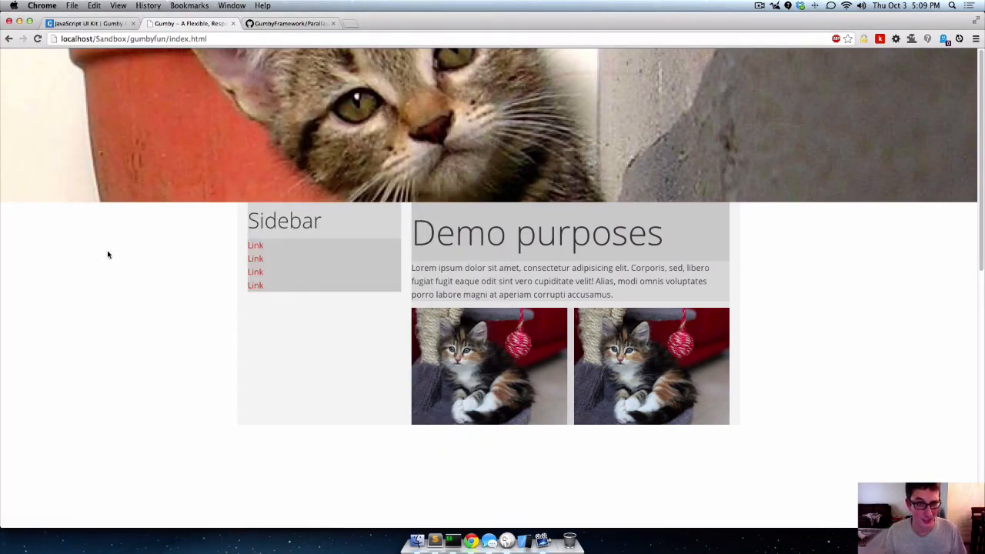
pyautogui.scroll(-3)
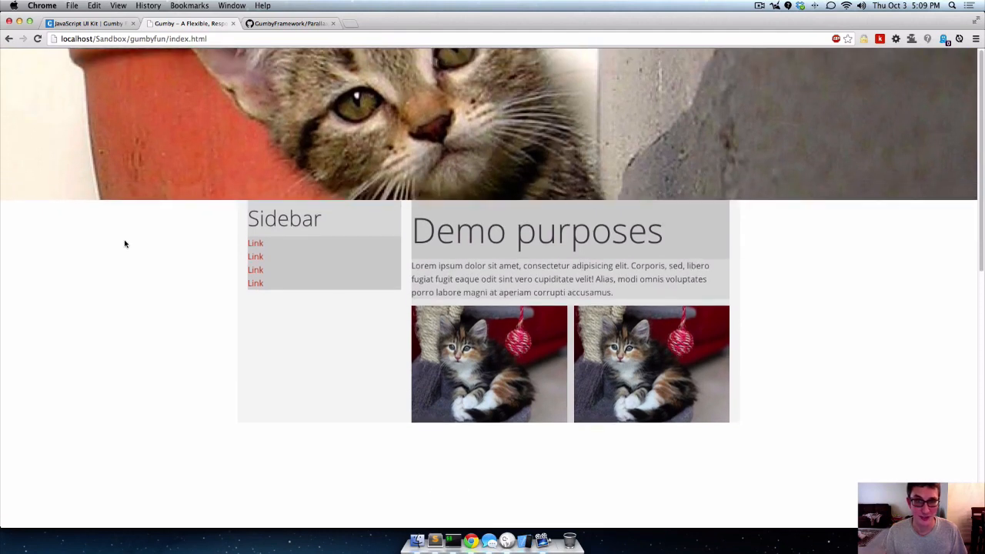
pyautogui.scroll(-3)
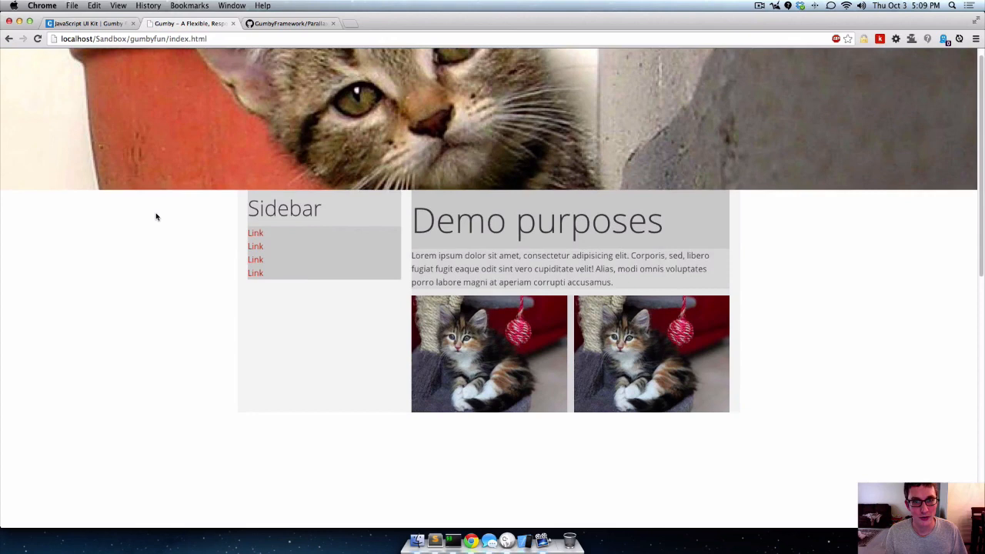
pyautogui.scroll(-3)
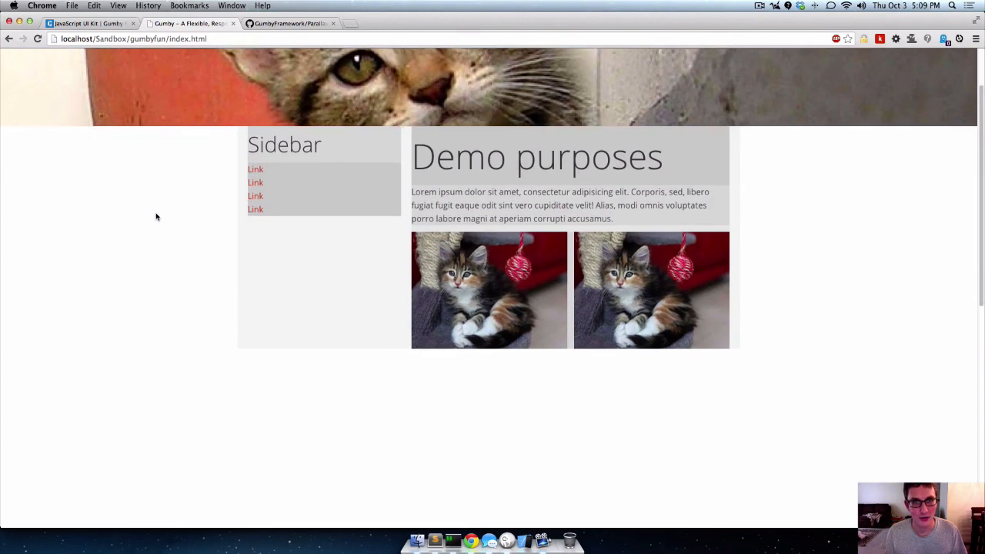
pyautogui.scroll(-3)
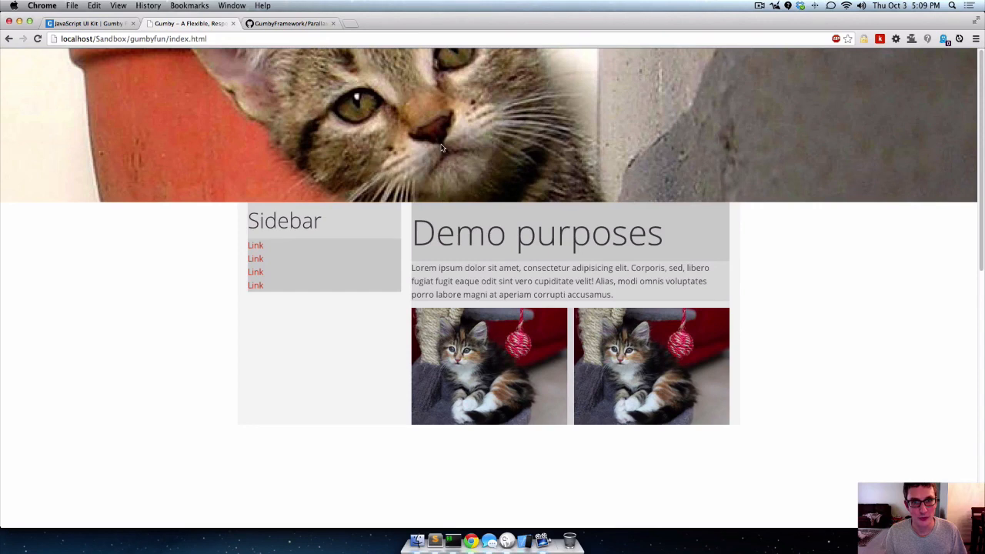
pyautogui.scroll(-3)
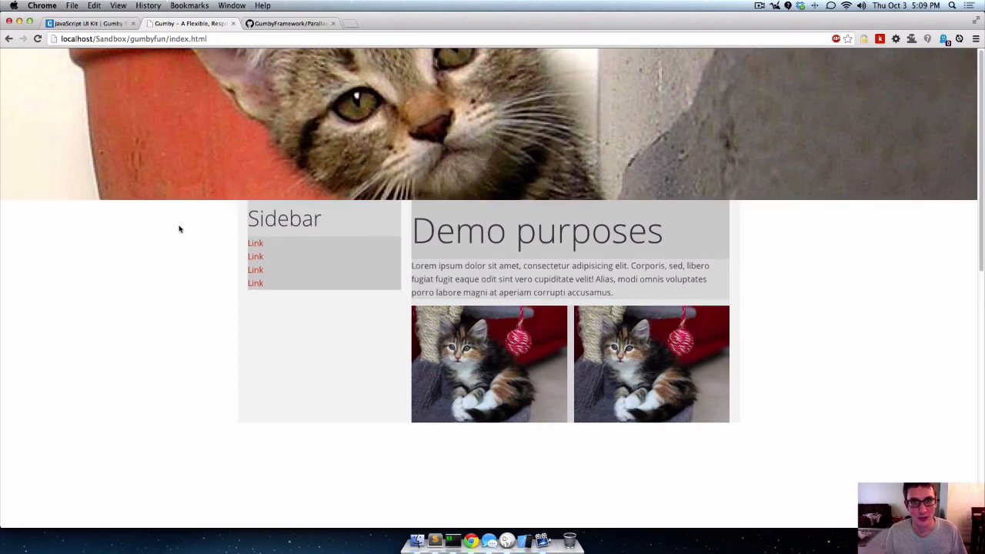
pyautogui.scroll(-3)
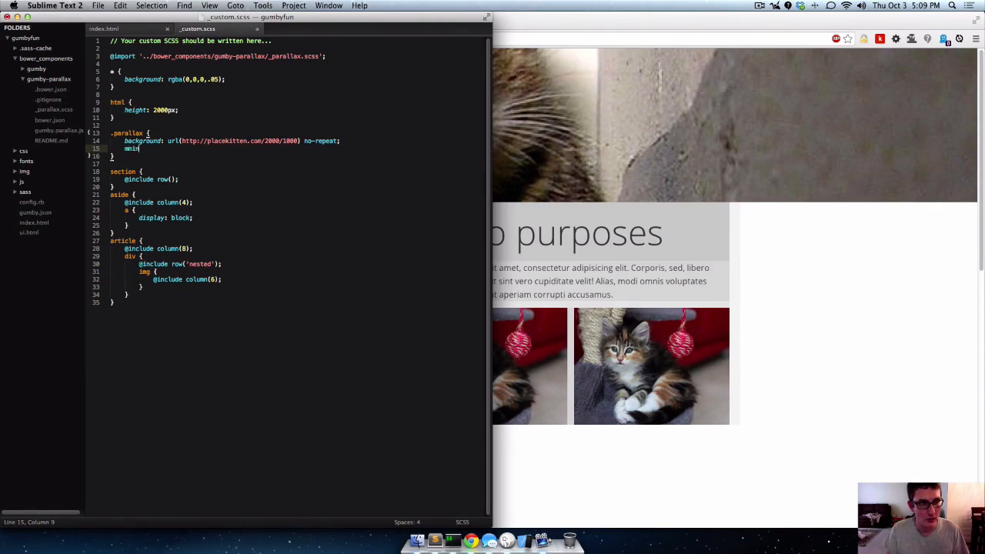
# Replace the .parallax height with min-height: 100% and scroll to check the full-screen kitten.
pyautogui.press('backspace')
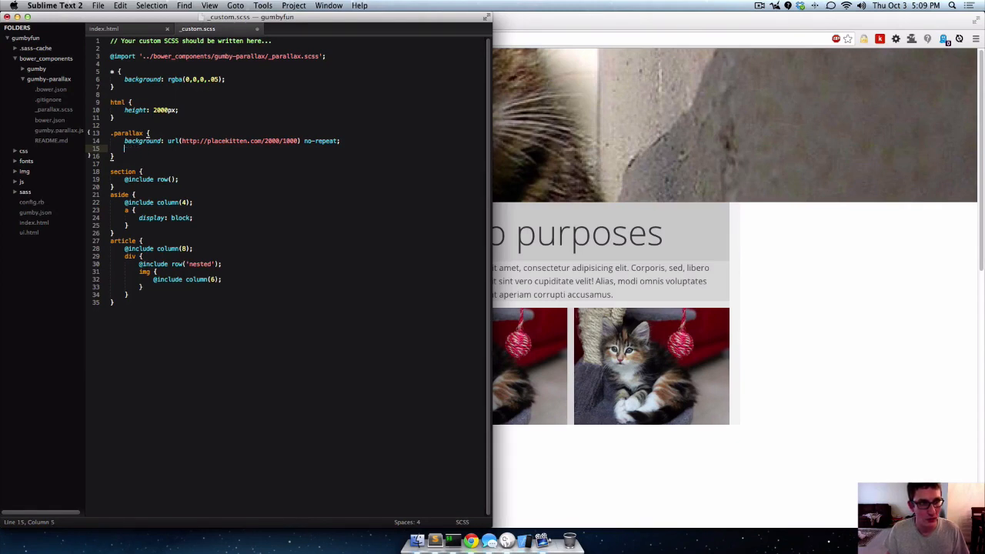
pyautogui.write('min-height:100')
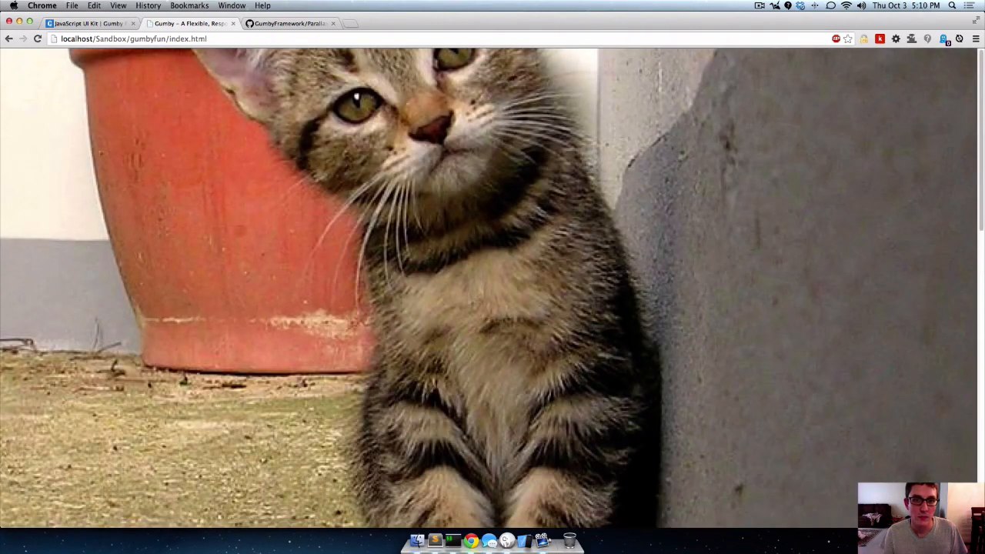
pyautogui.scroll(-3)
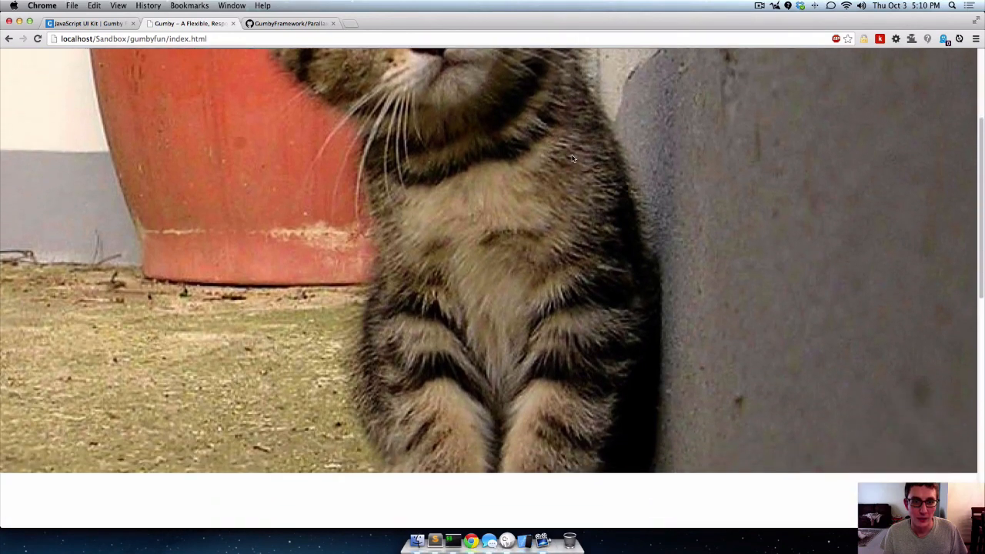
pyautogui.scroll(-3)
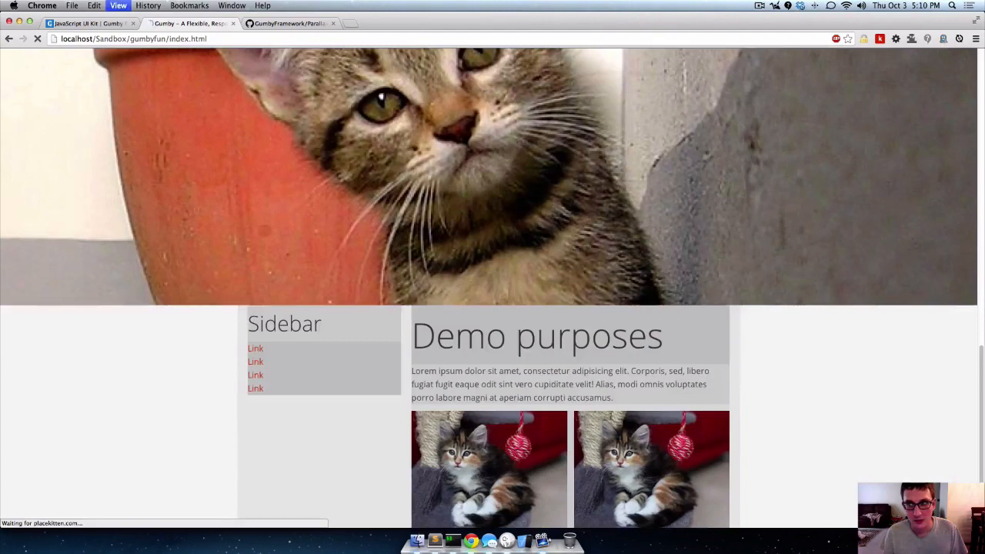
pyautogui.scroll(-3)
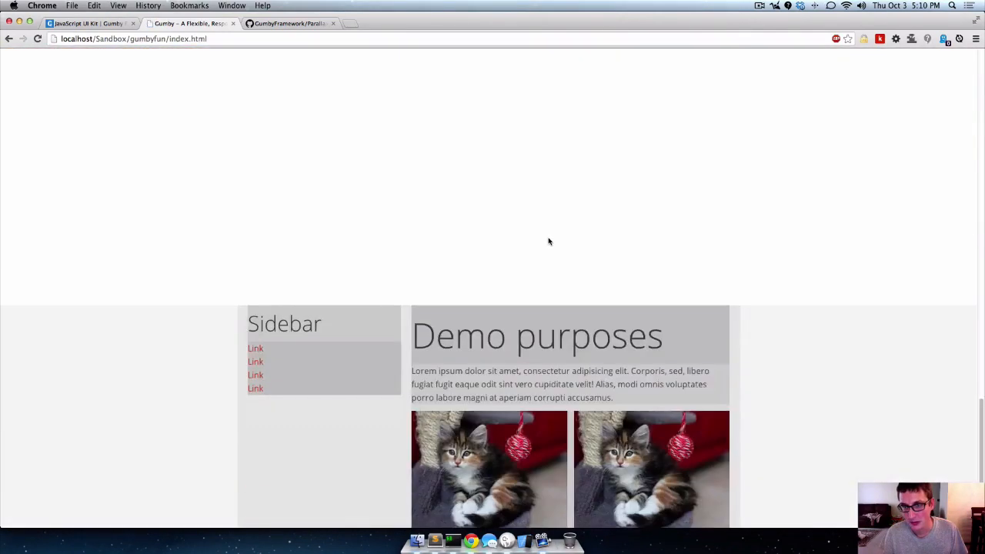
pyautogui.scroll(-3)
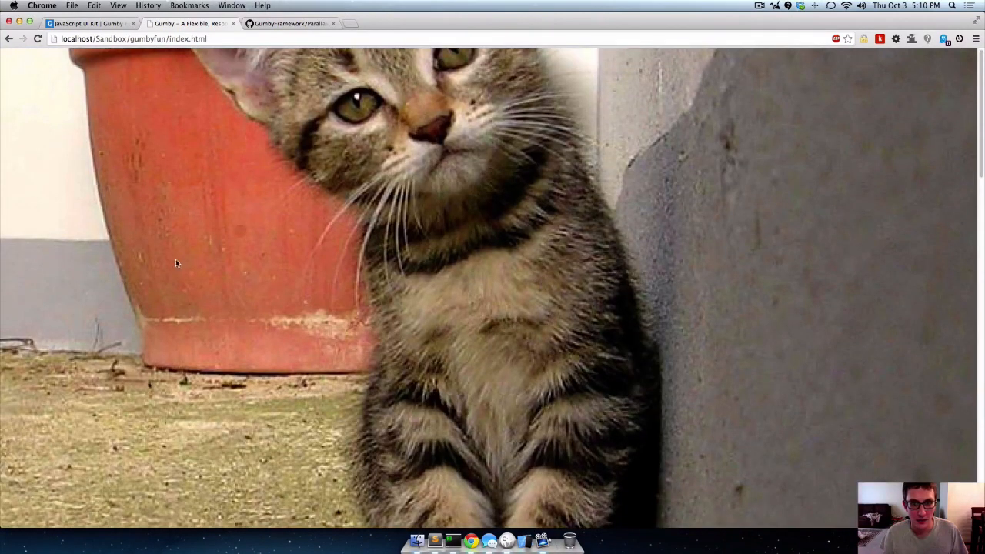
# Move the <section> block inside the parallax div in index.html and save.
pyautogui.press('cmd+tab')
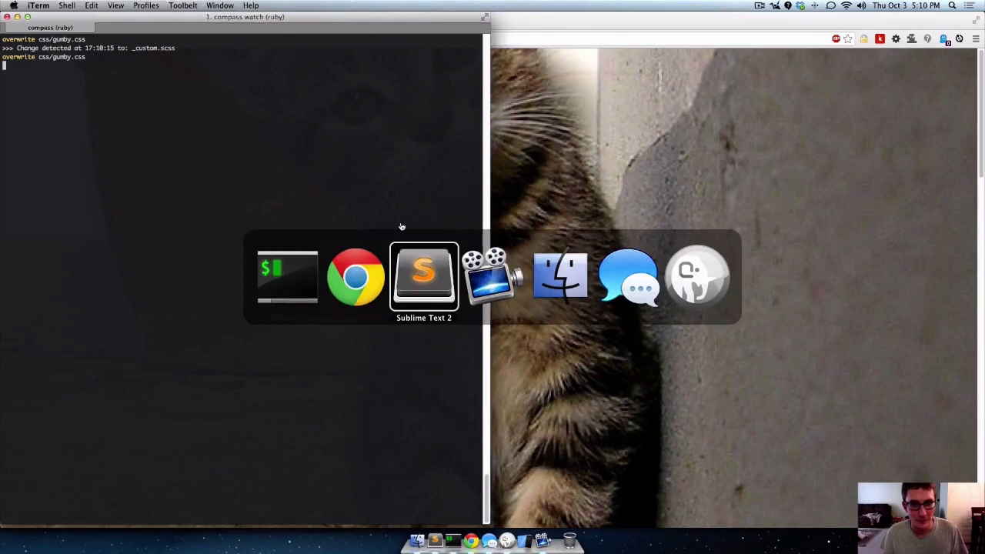
pyautogui.click(424, 276)
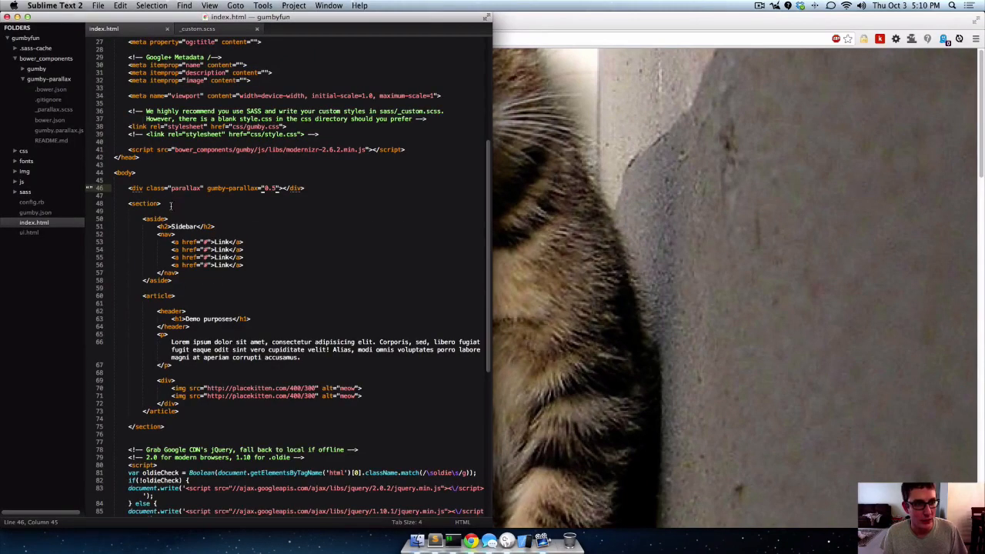
pyautogui.moveTo(162, 203); pyautogui.dragTo(173, 365)
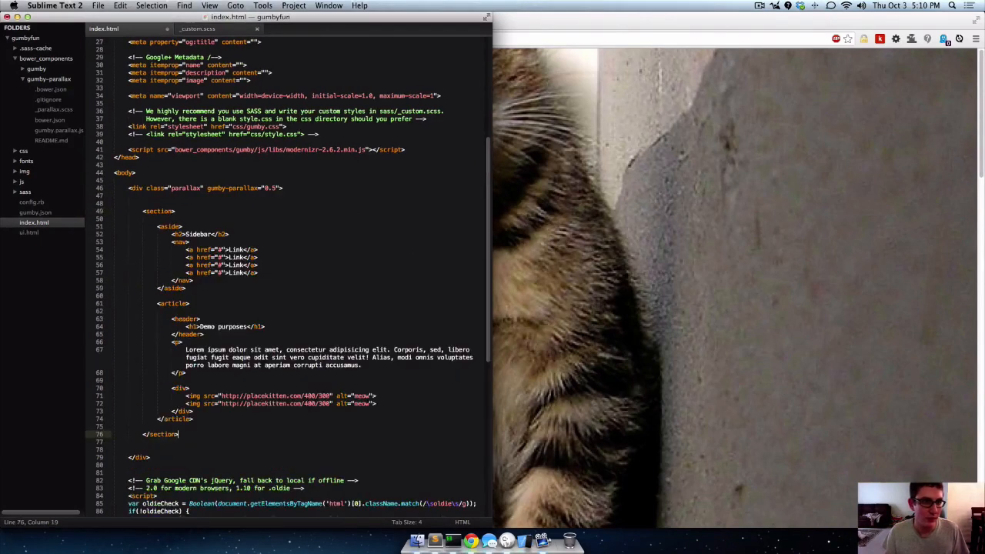
pyautogui.press('cmd+s')
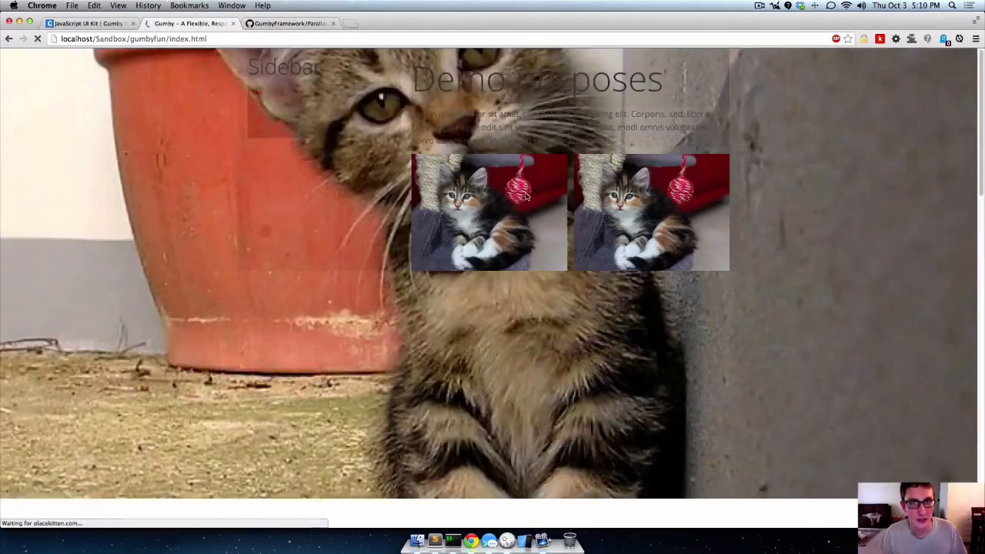
pyautogui.scroll(-3)
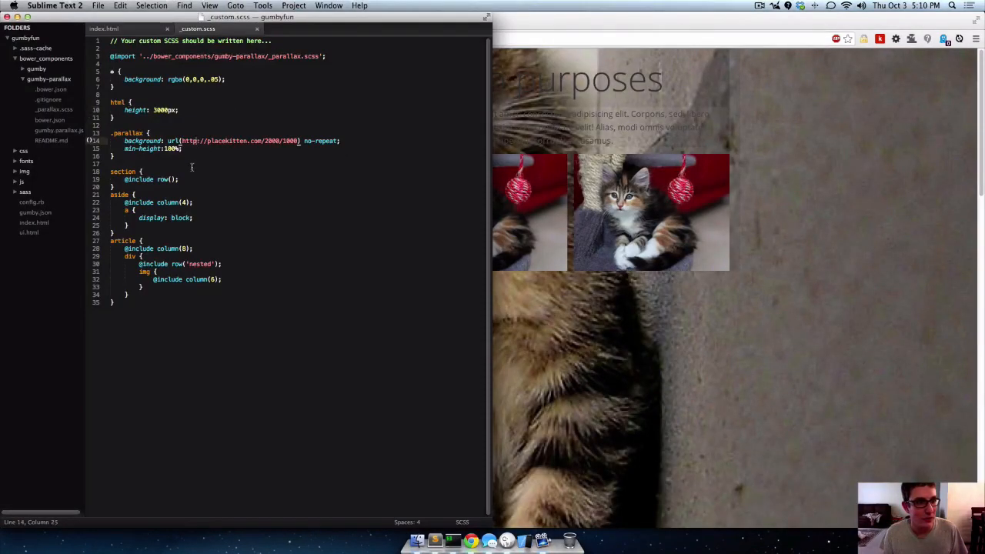
# Give the section rule position: relative and a top offset of 20.
pyautogui.press('enter')
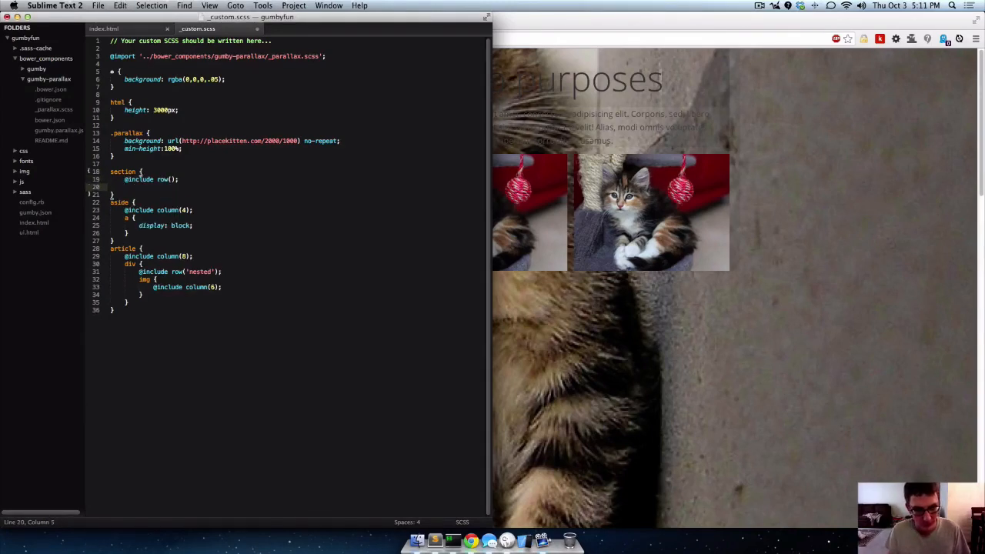
pyautogui.write('position: relative;')
pyautogui.write('top:')
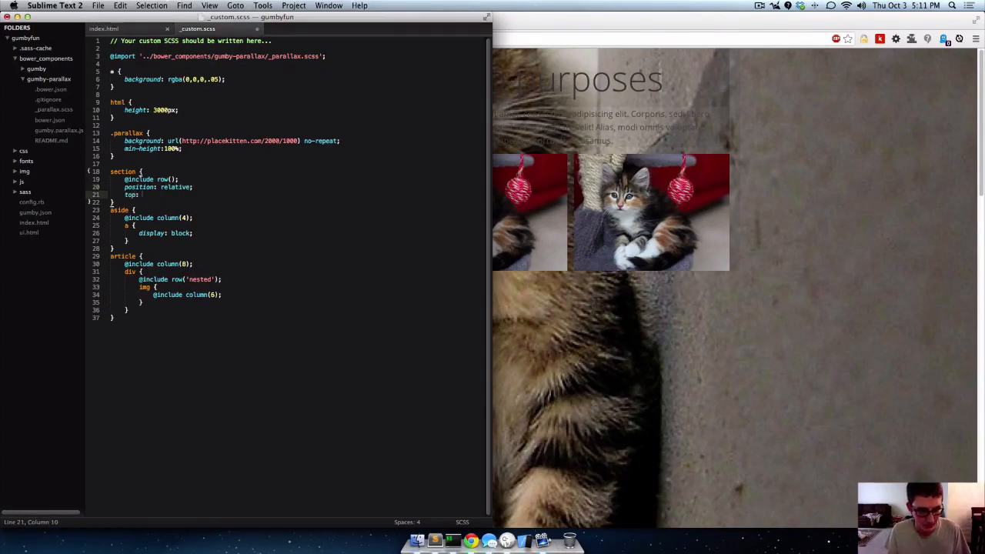
pyautogui.write('20')
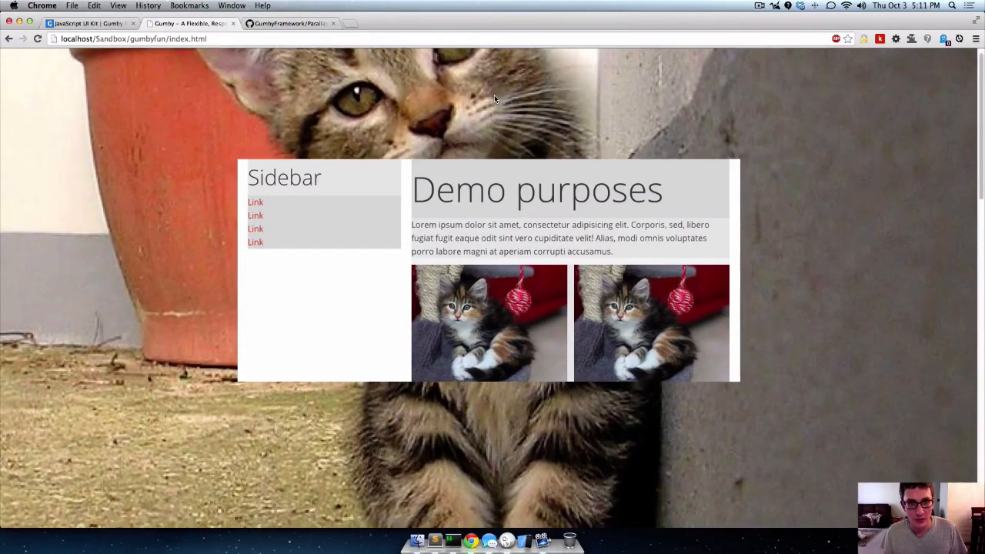
# Scroll the local demo page to check content floating over the kitten parallax, then return to the Gumby docs.
pyautogui.scroll(-3)
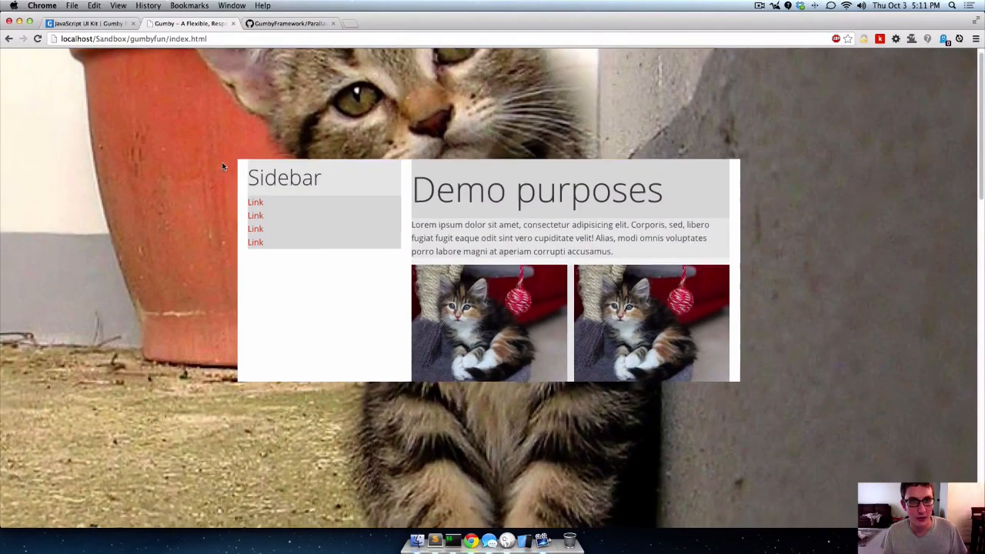
pyautogui.scroll(-3)
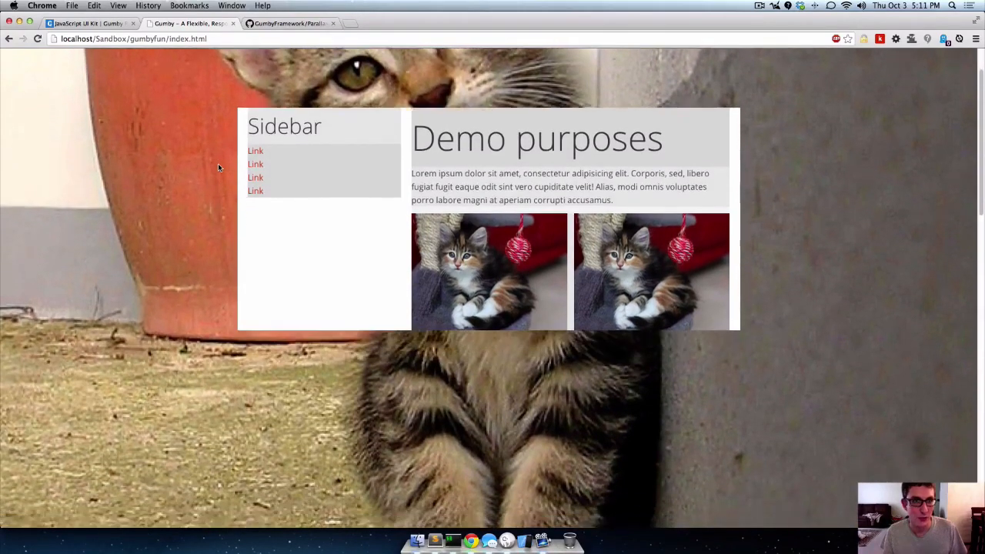
pyautogui.scroll(-3)
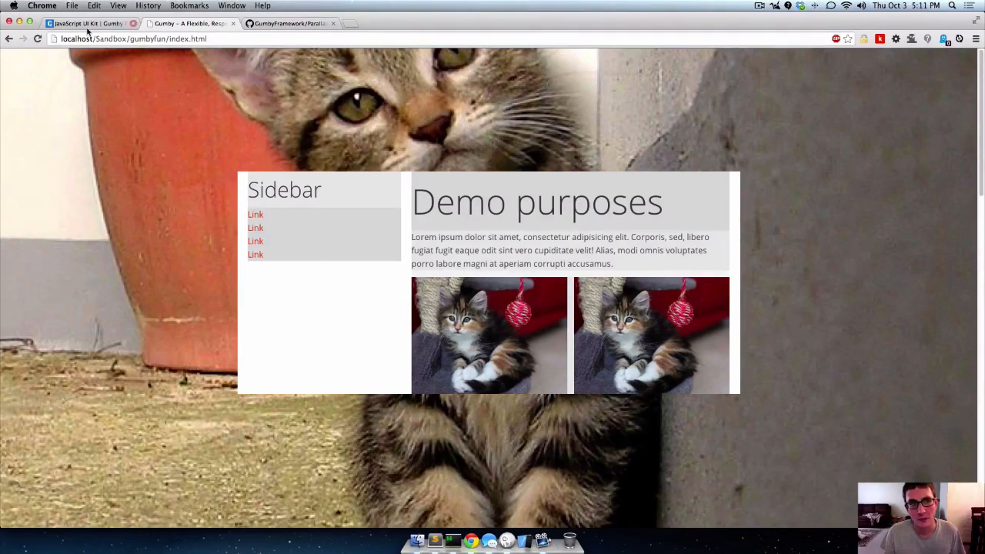
pyautogui.click(289, 23)
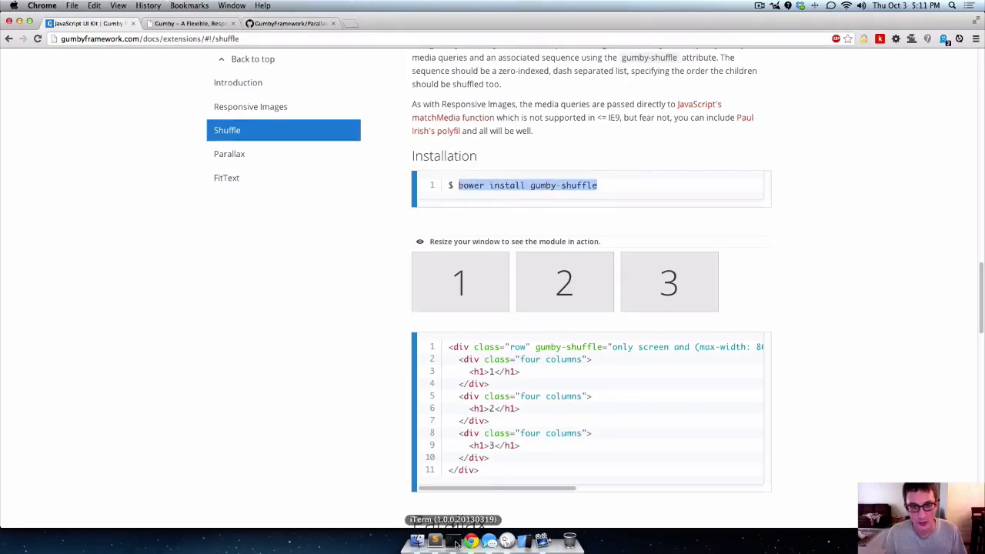
# Run bower install gumby-shuffle in iTerm in the gumbyfun project, then return to the editor.
pyautogui.click(453, 540)
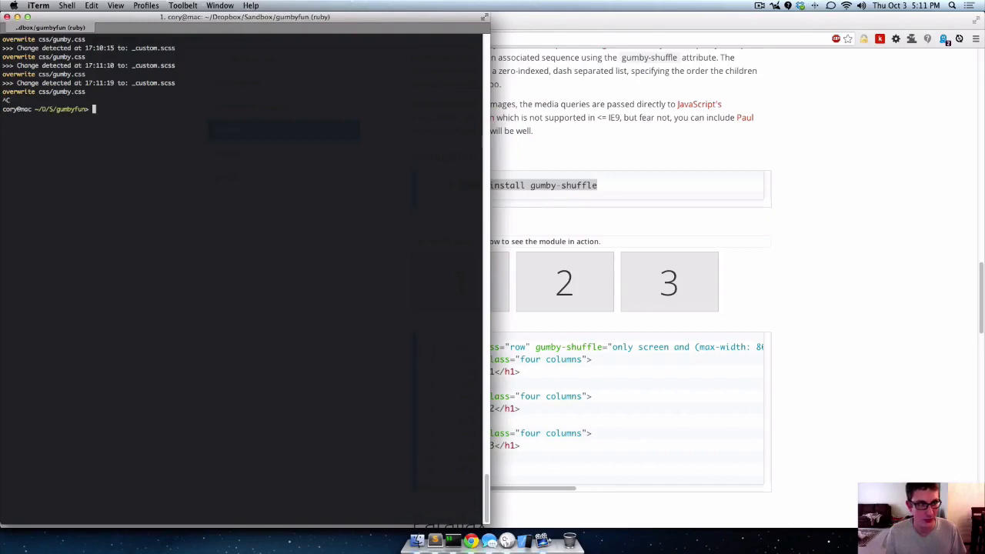
pyautogui.write('bower install gumby-shuffle')
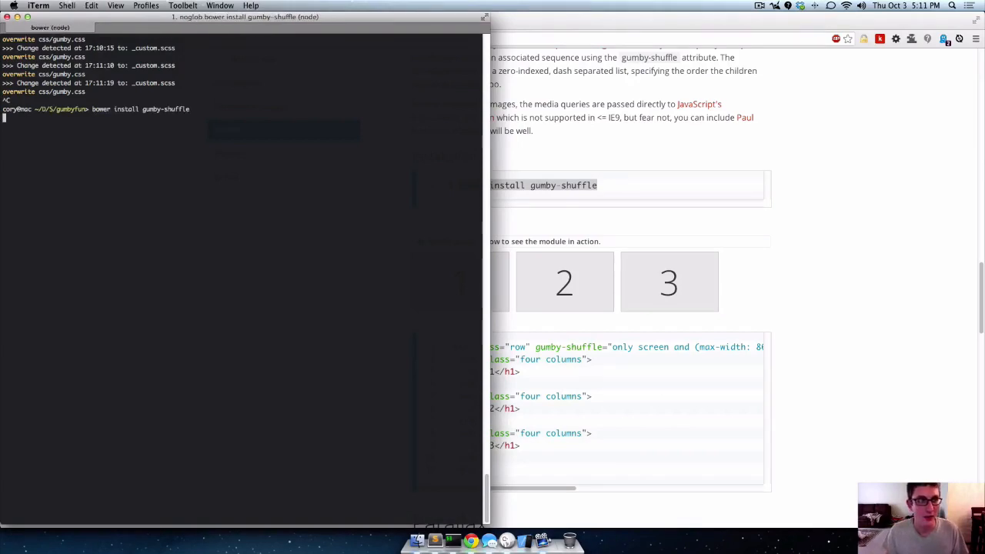
pyautogui.moveTo(206, 316)
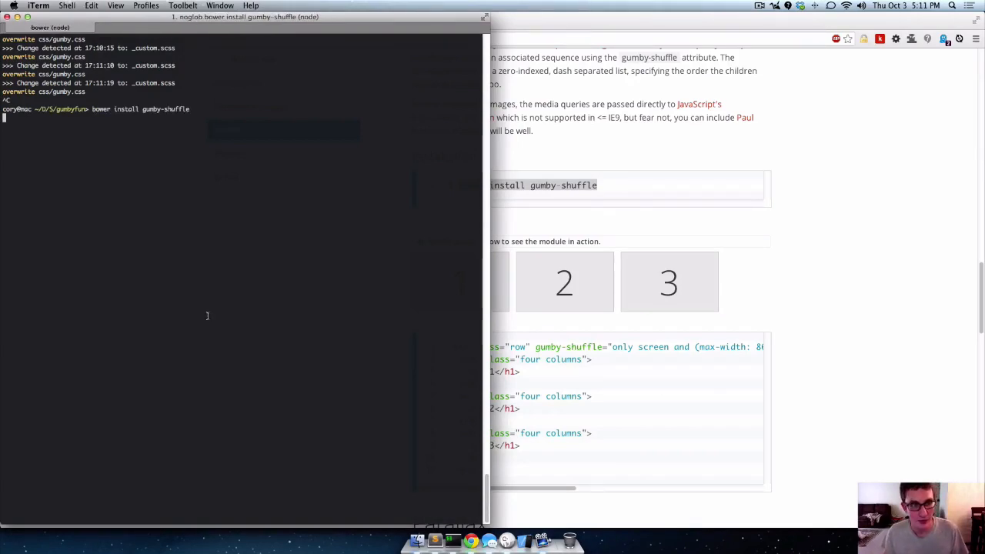
pyautogui.click(434, 539)
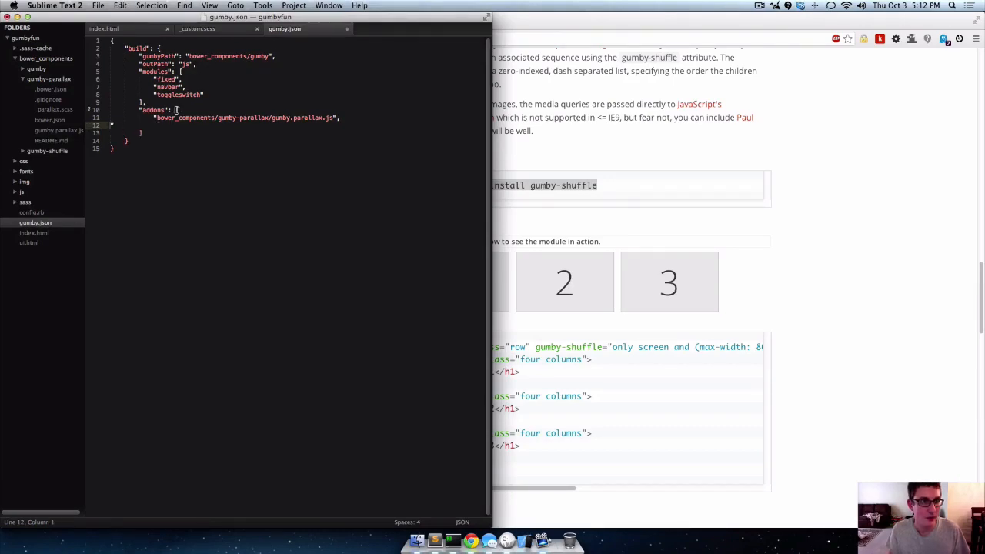
# Add a second extension entry in gumby.json pointing to gumby-shuffle/gumby.shuffle.js.
pyautogui.write('"bower_components/gumby-parallax/gumby.parallax.js",')
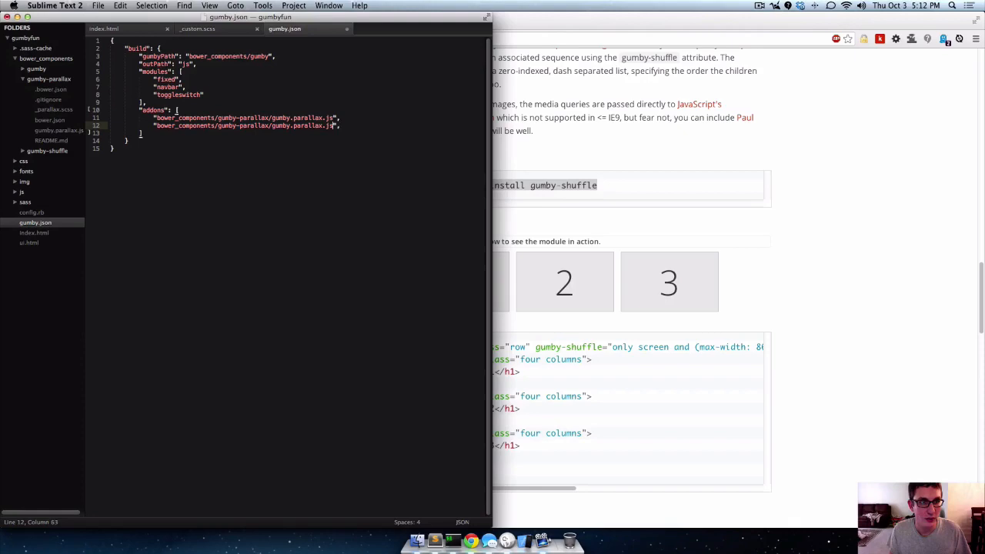
pyautogui.press('backspace')
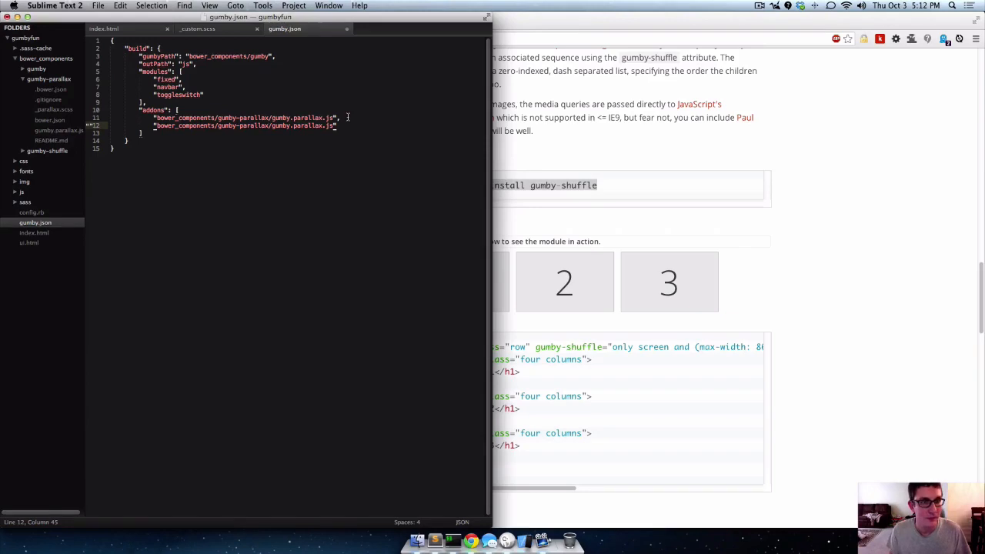
pyautogui.doubleClick(254, 126)
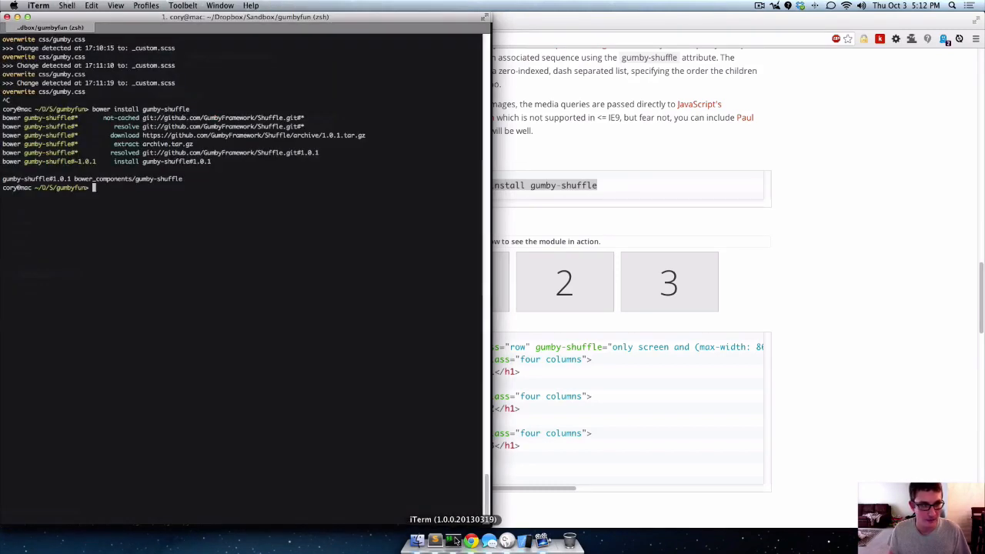
pyautogui.write('cl')
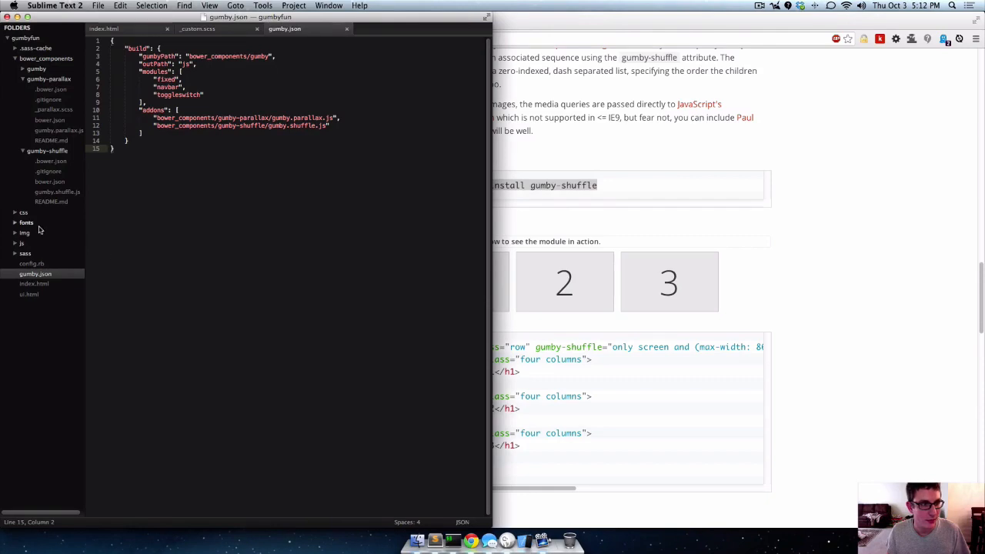
# Expand the js folder in the sidebar and switch to index.html.
pyautogui.click(21, 243)
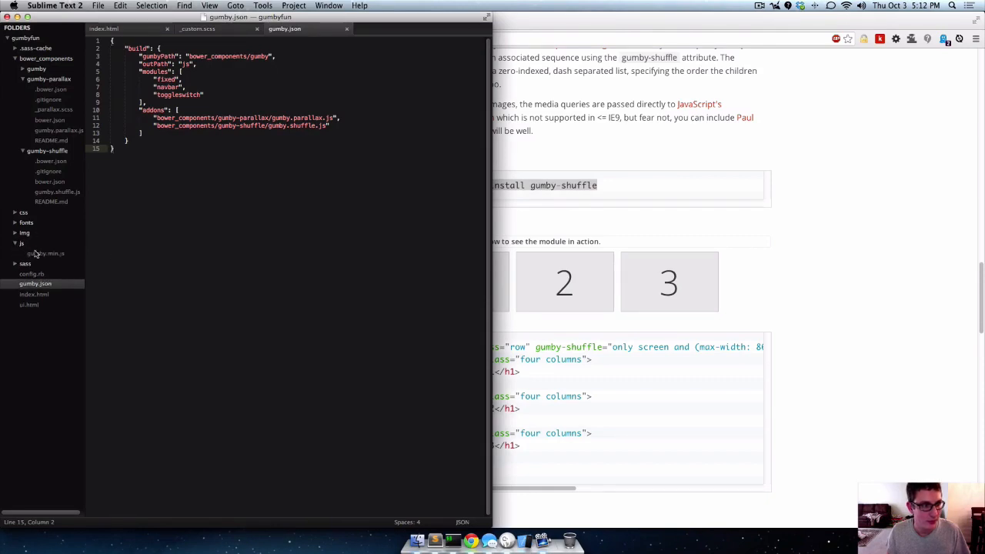
pyautogui.click(45, 252)
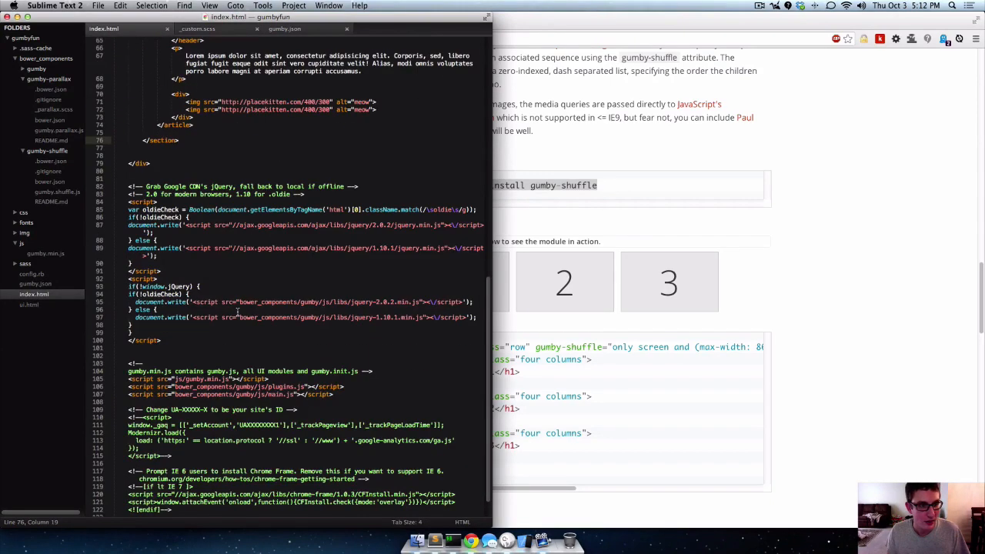
pyautogui.doubleClick(203, 378)
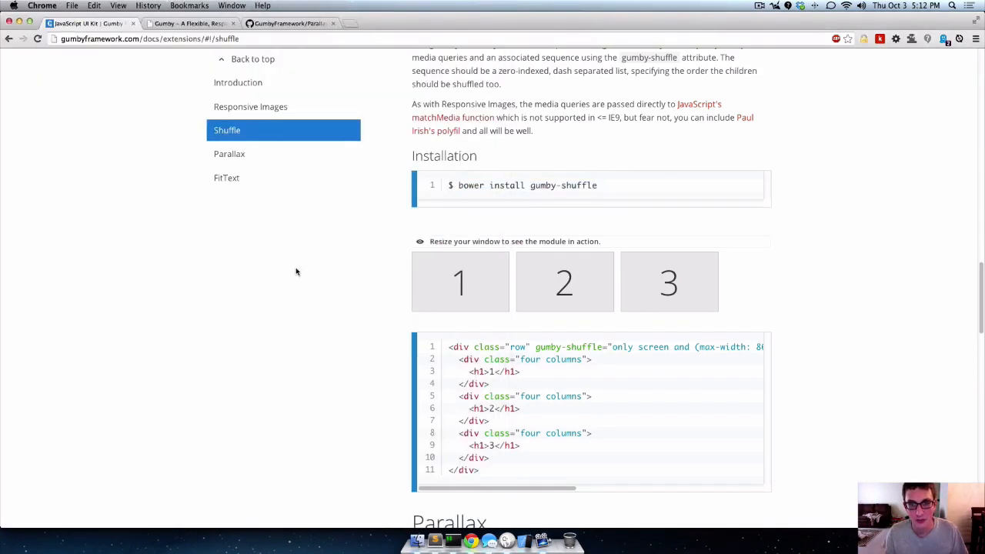
# Navigate from the GumbyFramework organisation to the Shuffle repository README's Usage section.
pyautogui.click(249, 107)
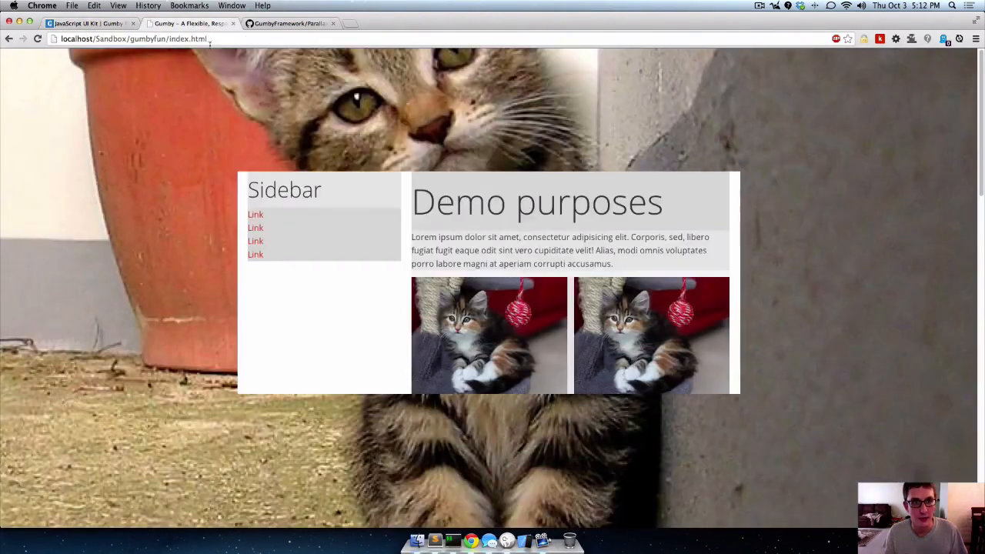
pyautogui.click(290, 24)
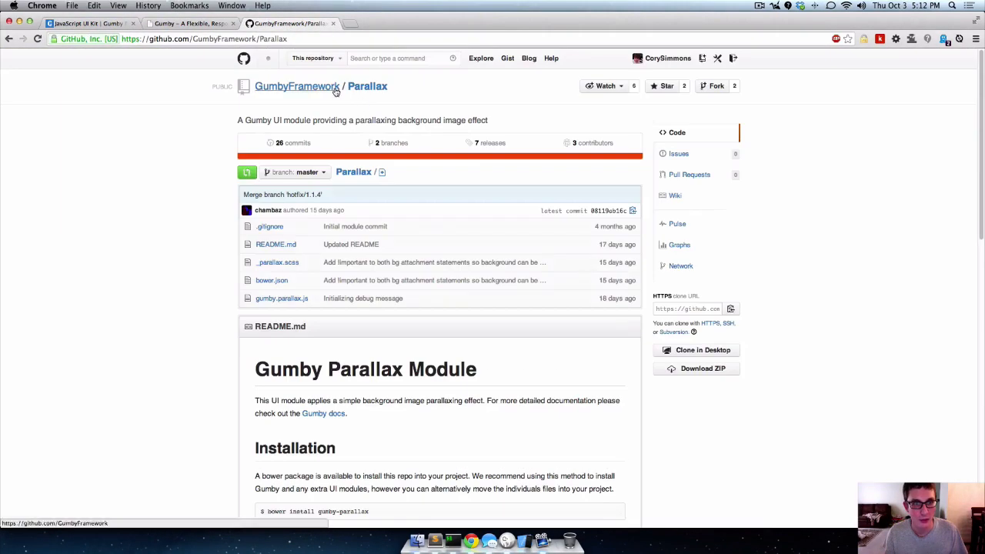
pyautogui.click(297, 86)
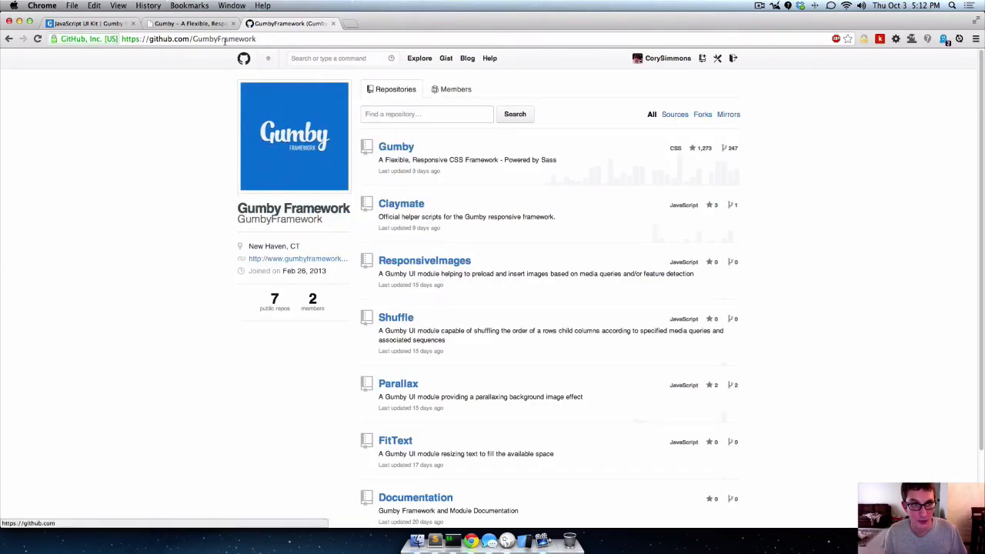
pyautogui.click(396, 317)
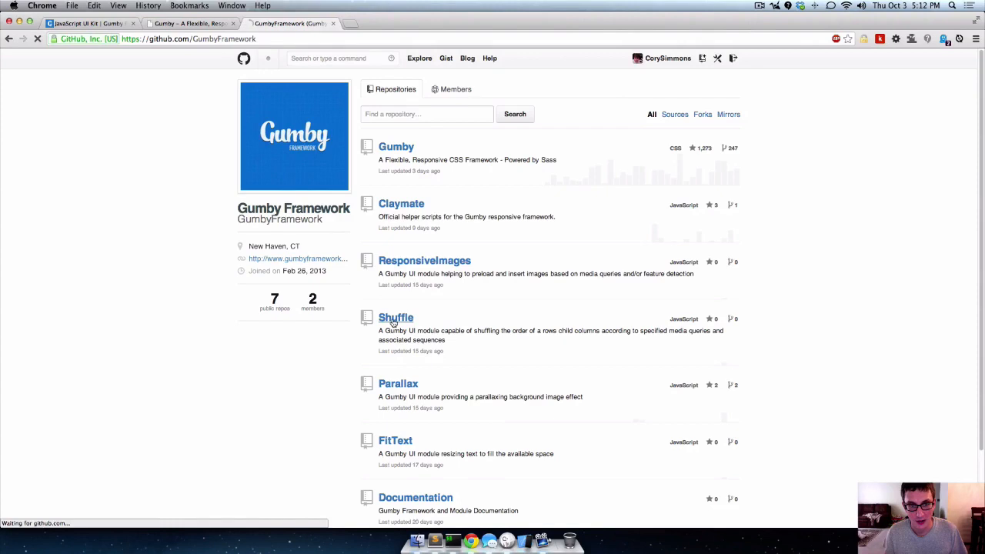
pyautogui.click(396, 317)
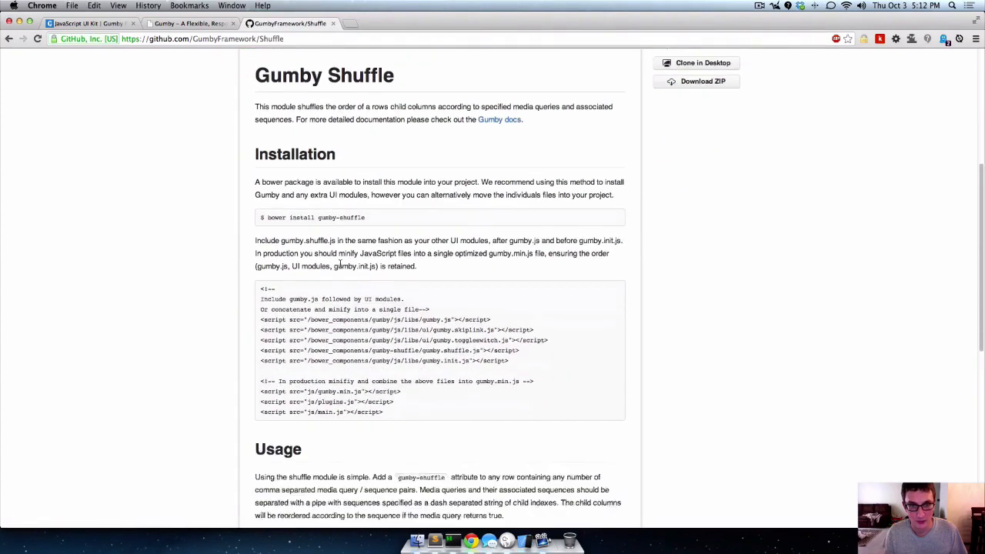
pyautogui.scroll(-3)
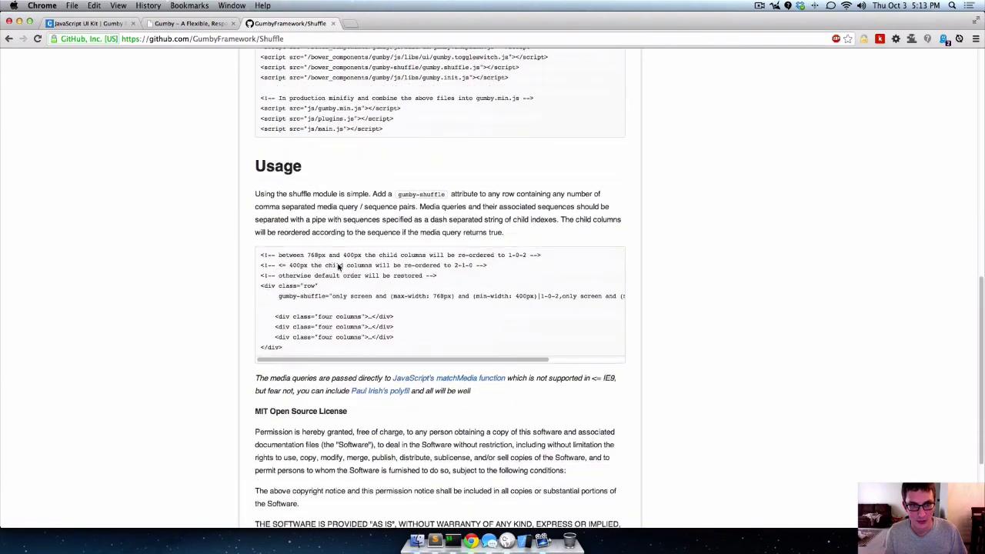